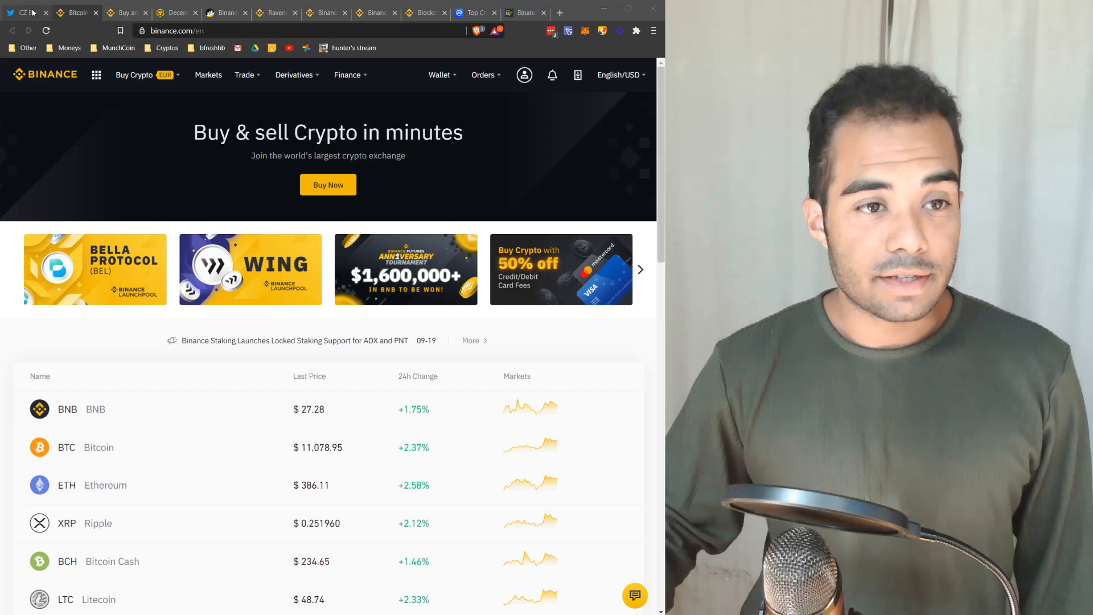
- Switch to the CZ Binance Twitter profile showing his recent tweets
left_click(27, 13)
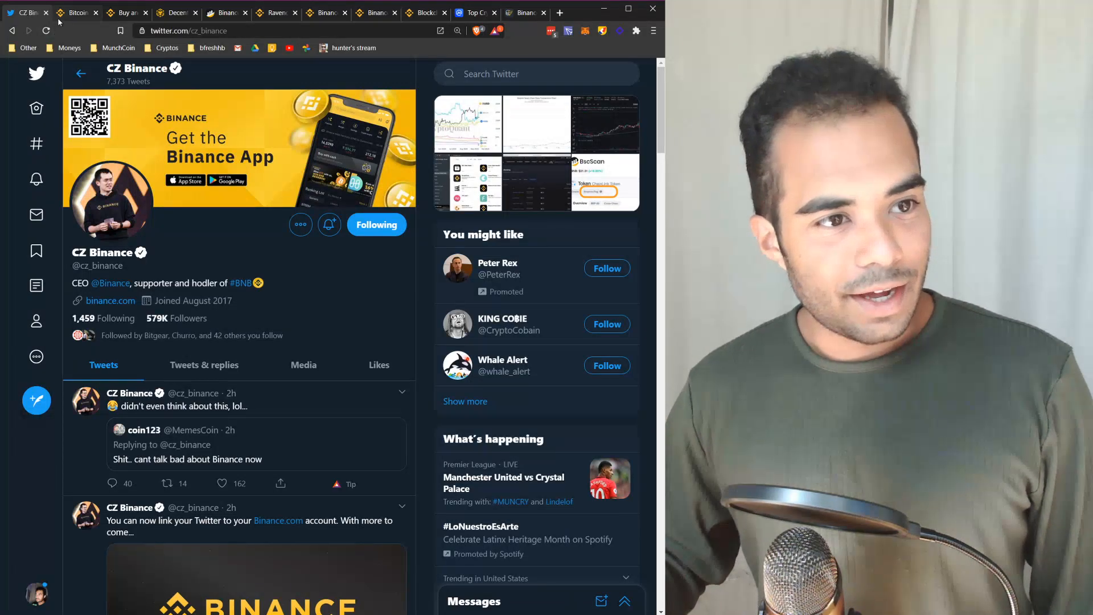
- Switch from the Binance.com home tab to the Binance.US home page with its U.S. states notice
left_click(76, 13)
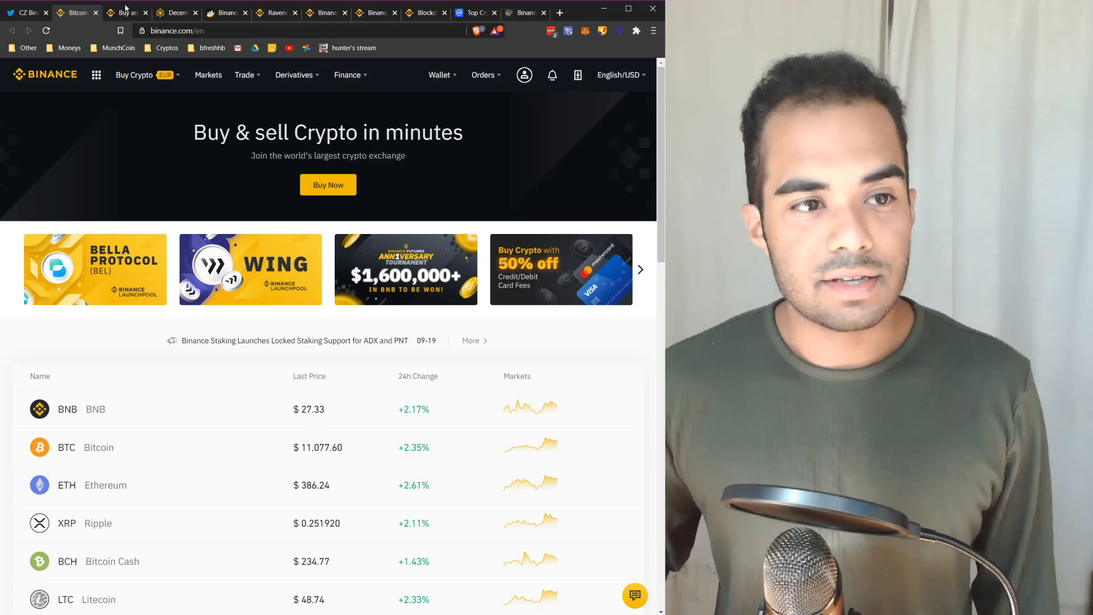
left_click(126, 12)
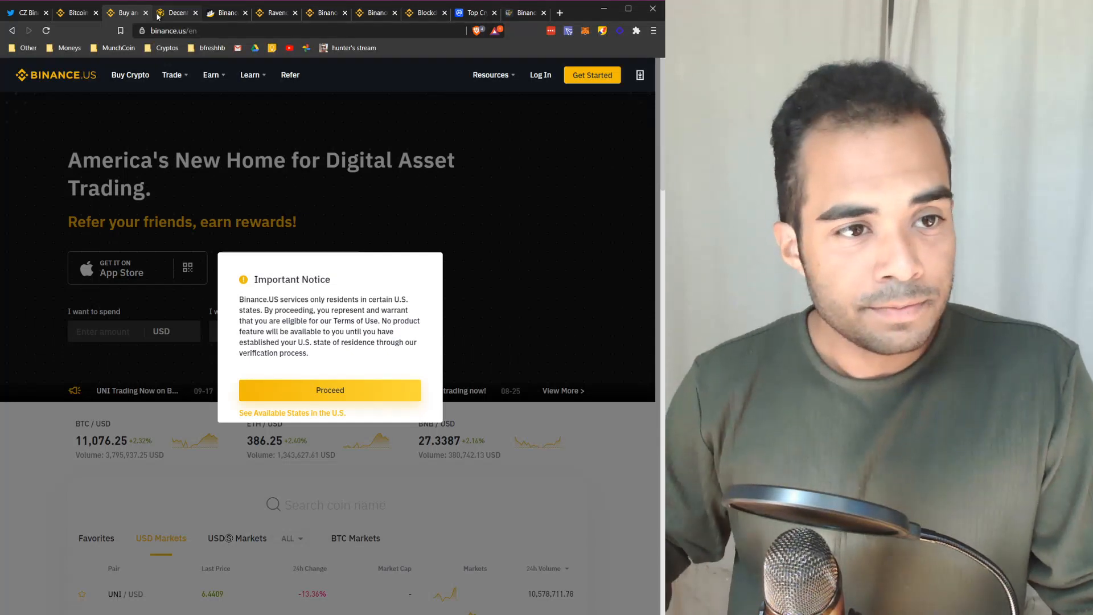
- Review BscScan's Top Statistics for the past 24 hours, then reload the BscScan home page
left_click(176, 13)
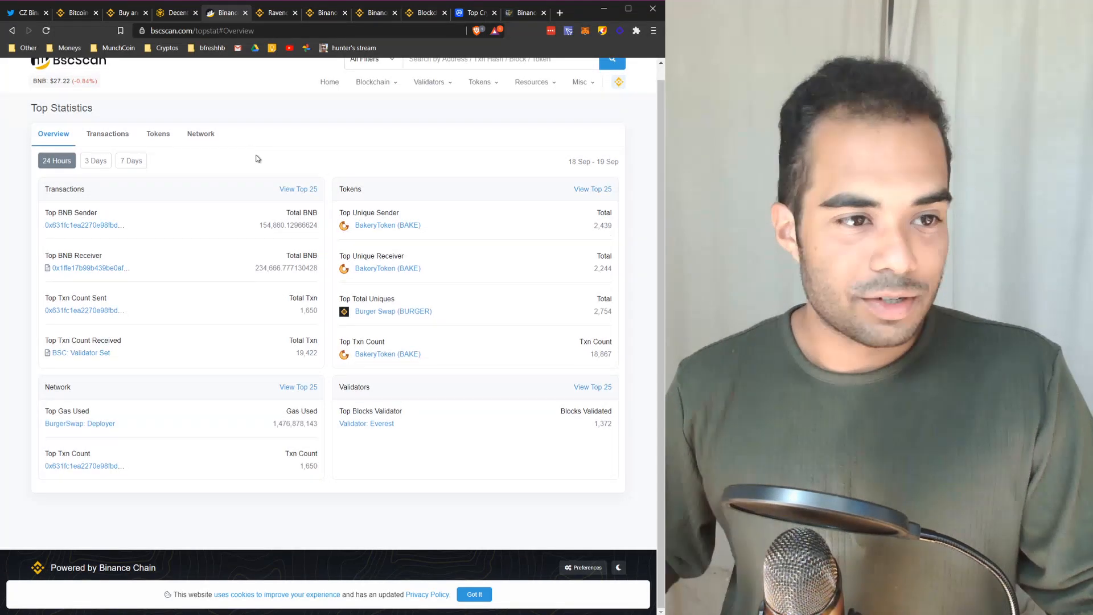
scroll("up", 3)
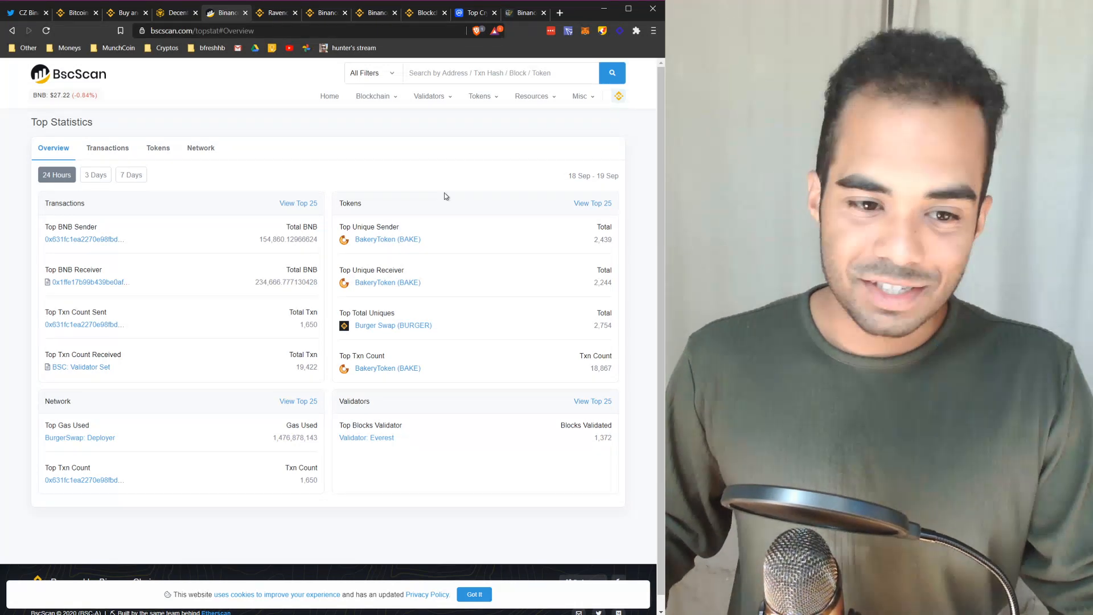
left_click(68, 74)
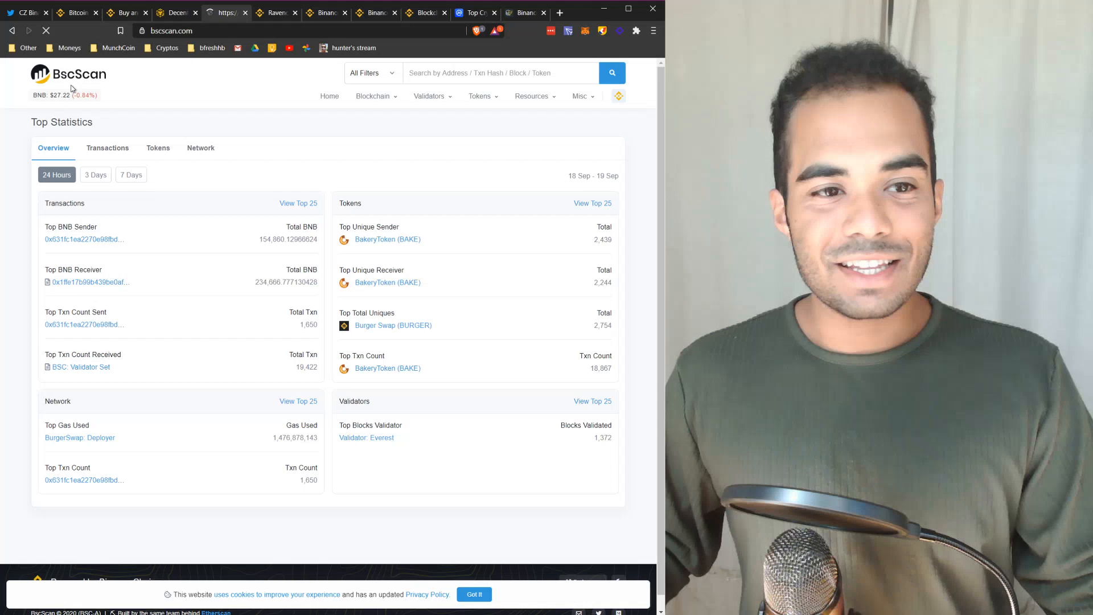
- Switch back to the Binance.com exchange home page listing live coin prices
left_click(329, 96)
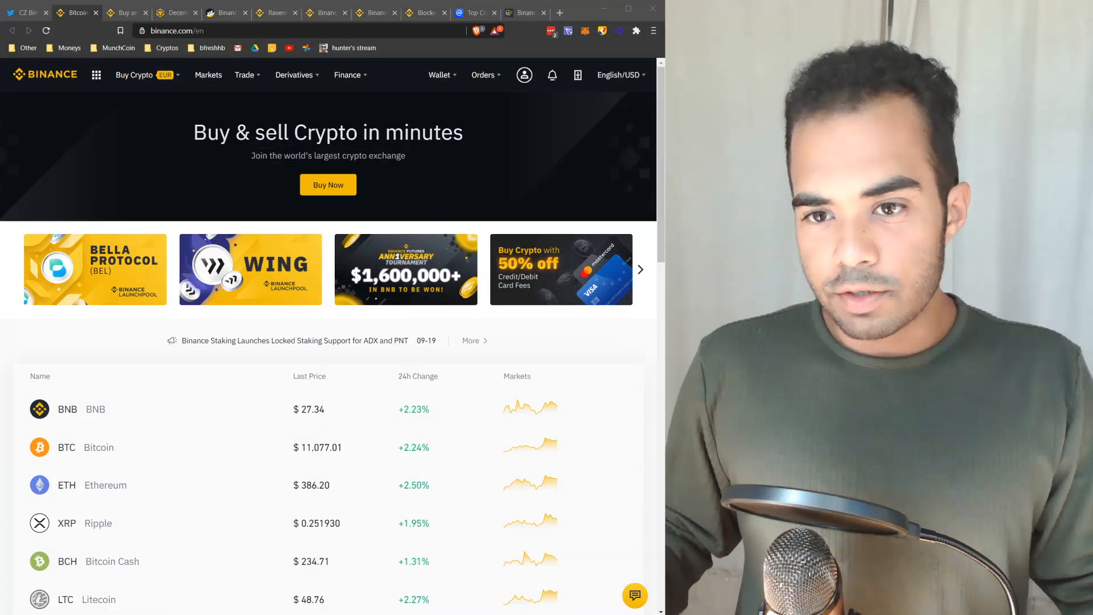
mouse_move(278, 148)
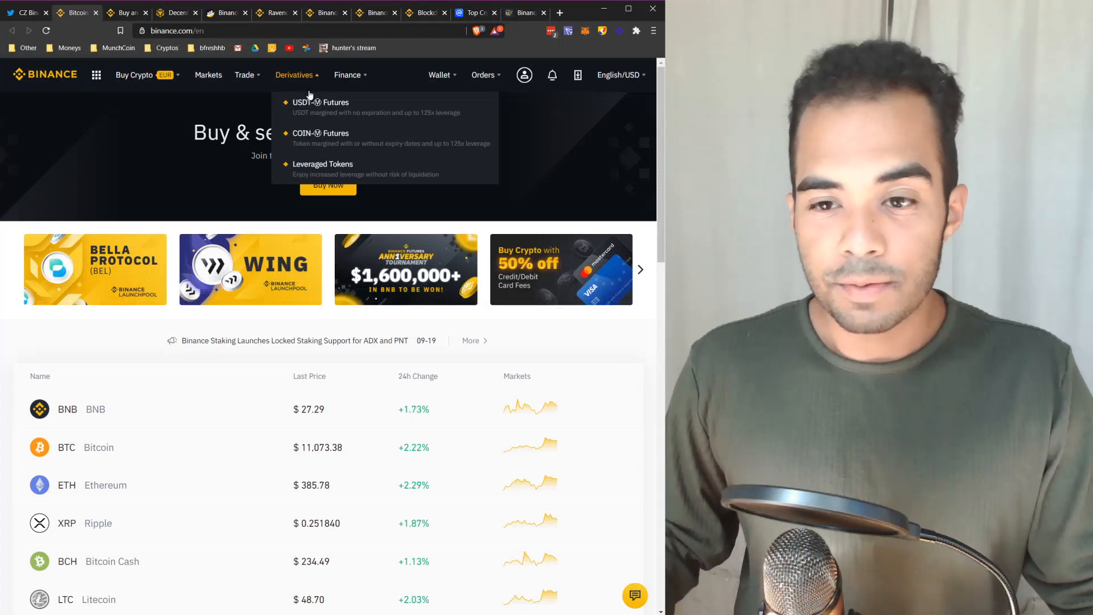
mouse_move(321, 105)
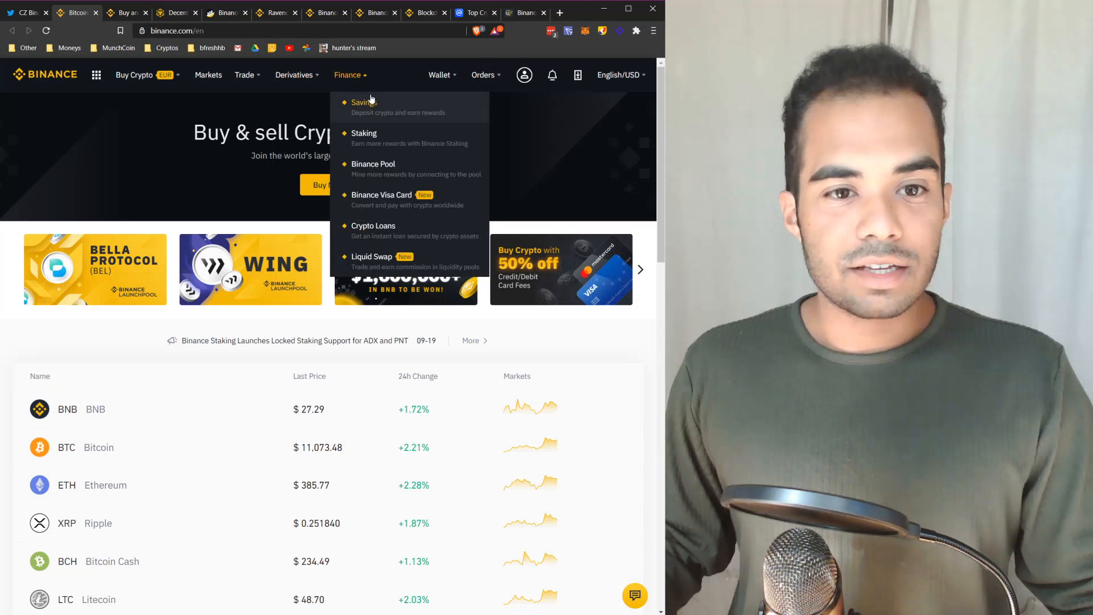
mouse_move(365, 133)
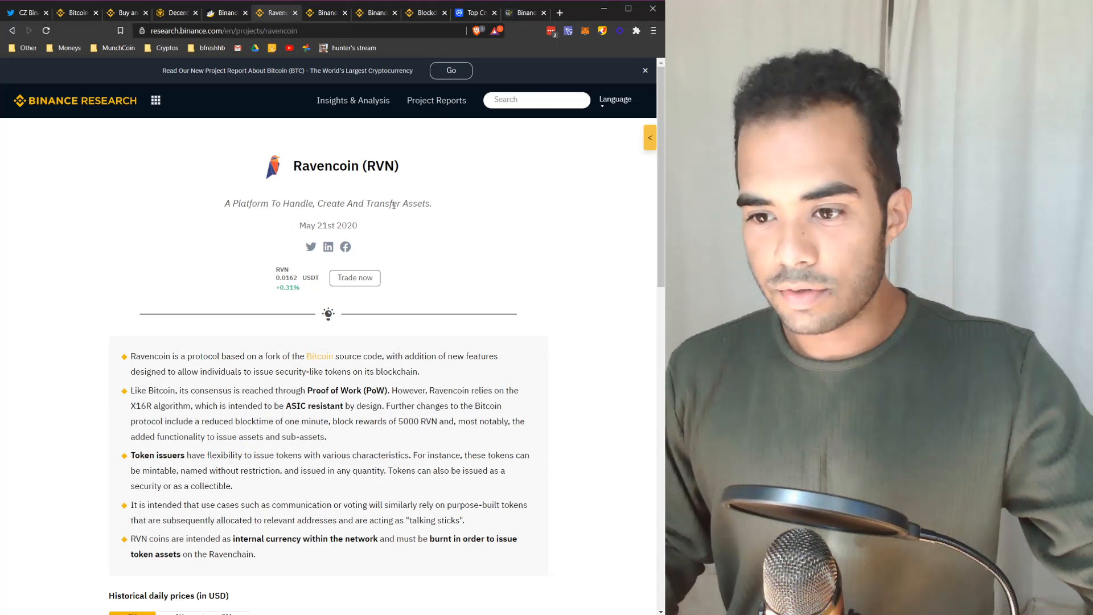
- Scroll through the Ravencoin report and the Binance Research home page down to Latest Project Reports
scroll("down", 3)
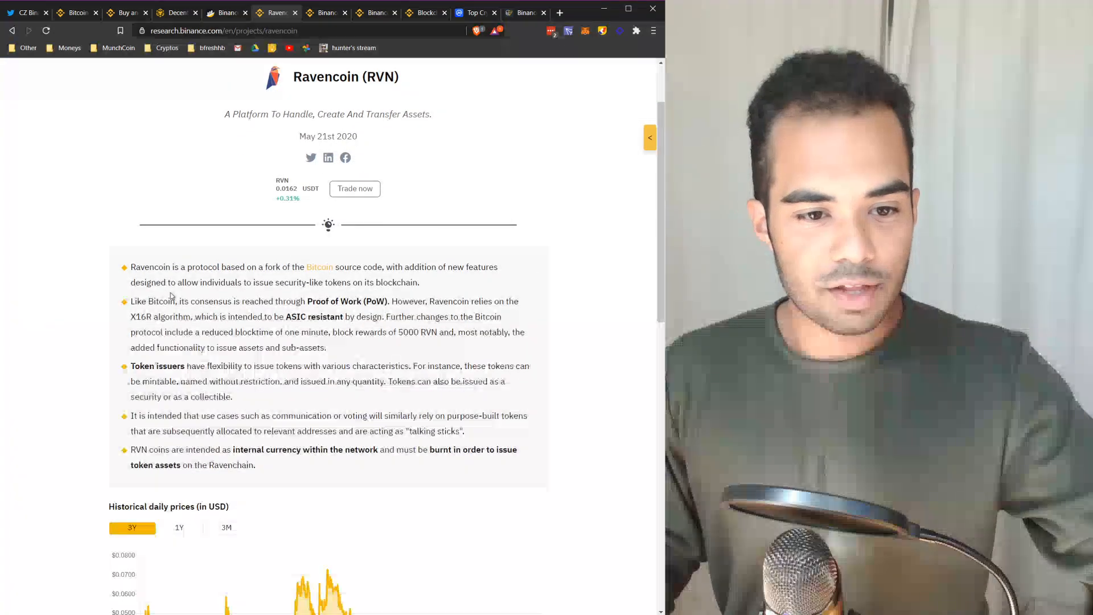
scroll("down", 3)
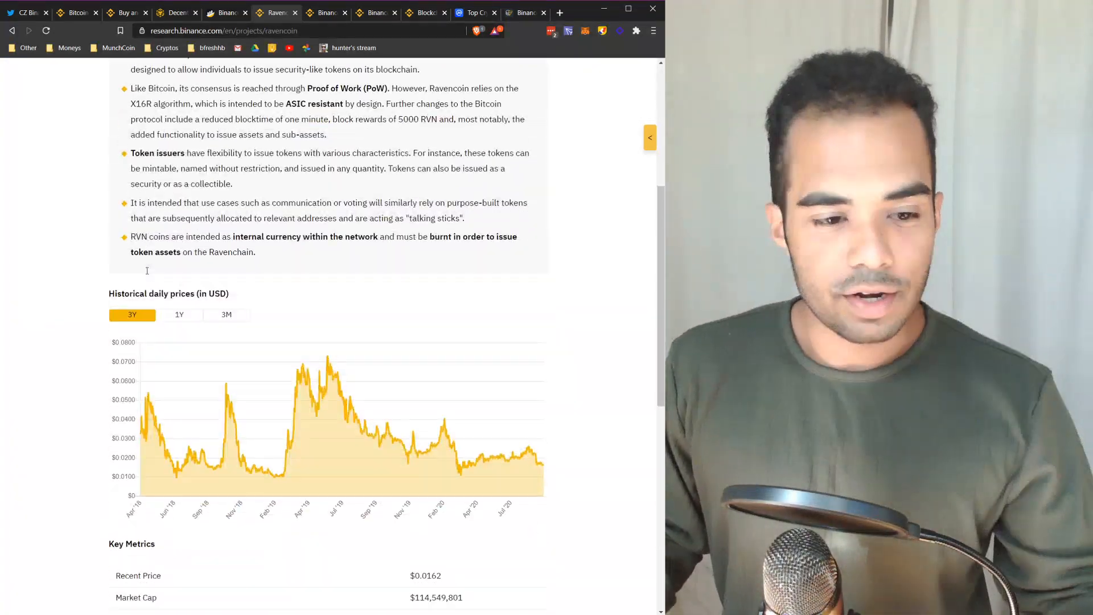
scroll("down", 3)
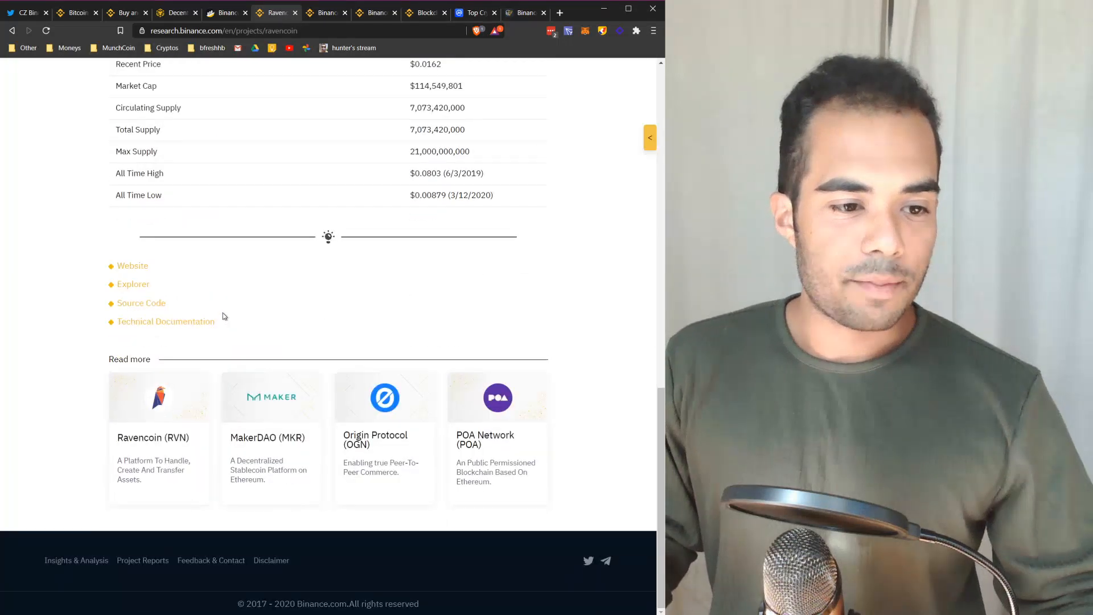
scroll("up", 3)
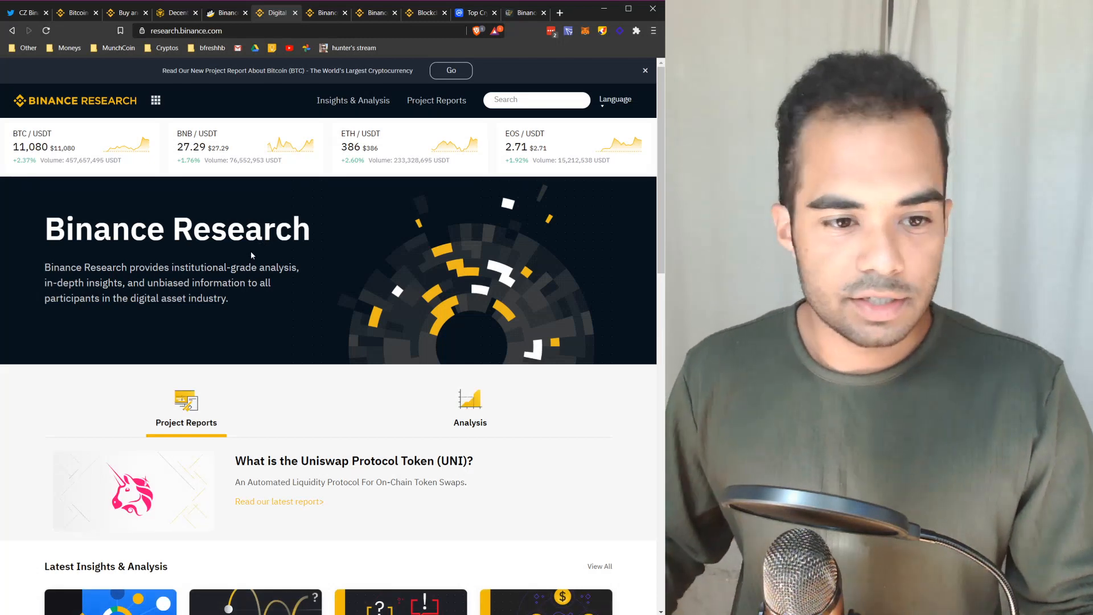
scroll("down", 3)
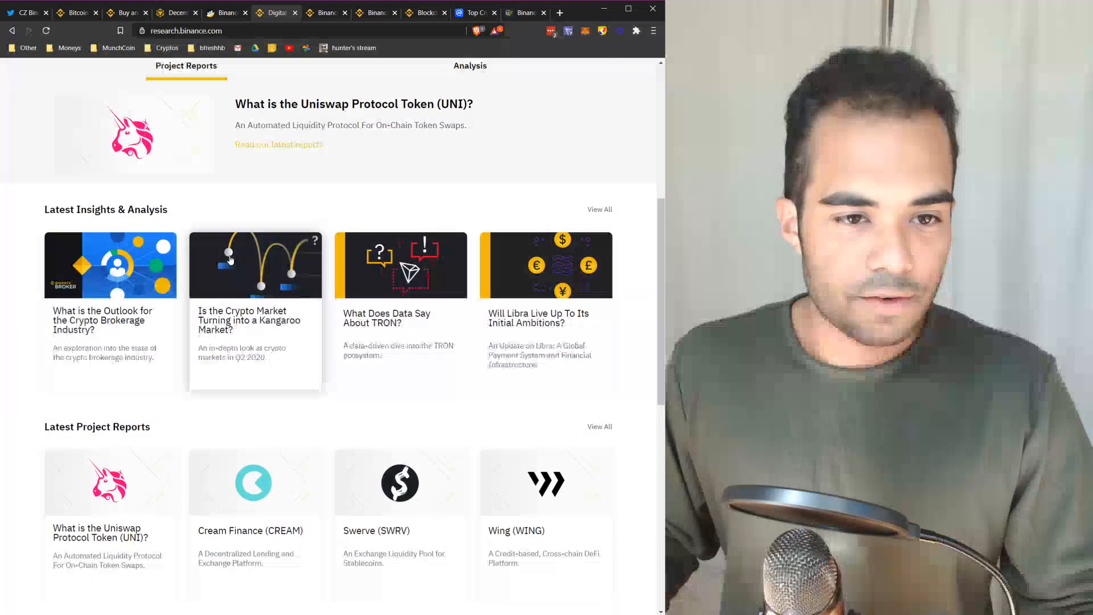
scroll("down", 3)
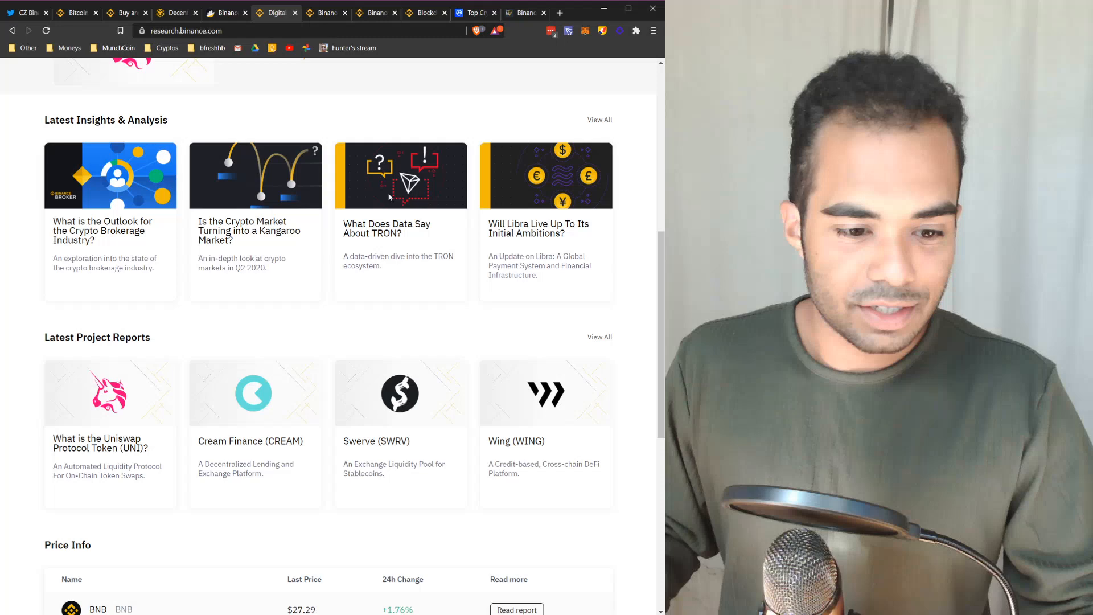
scroll("down", 3)
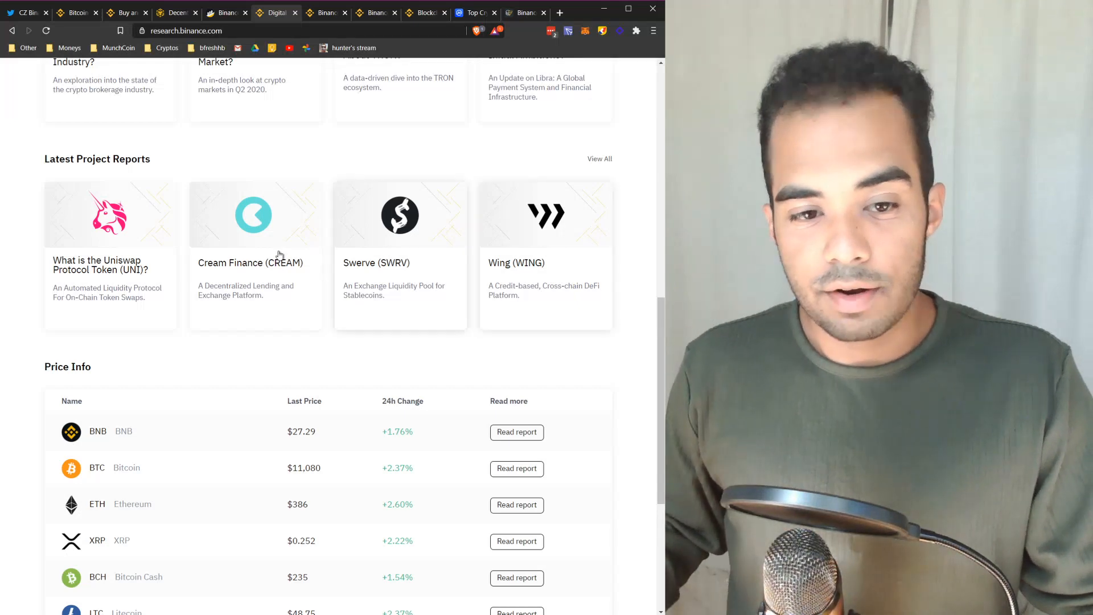
mouse_move(415, 247)
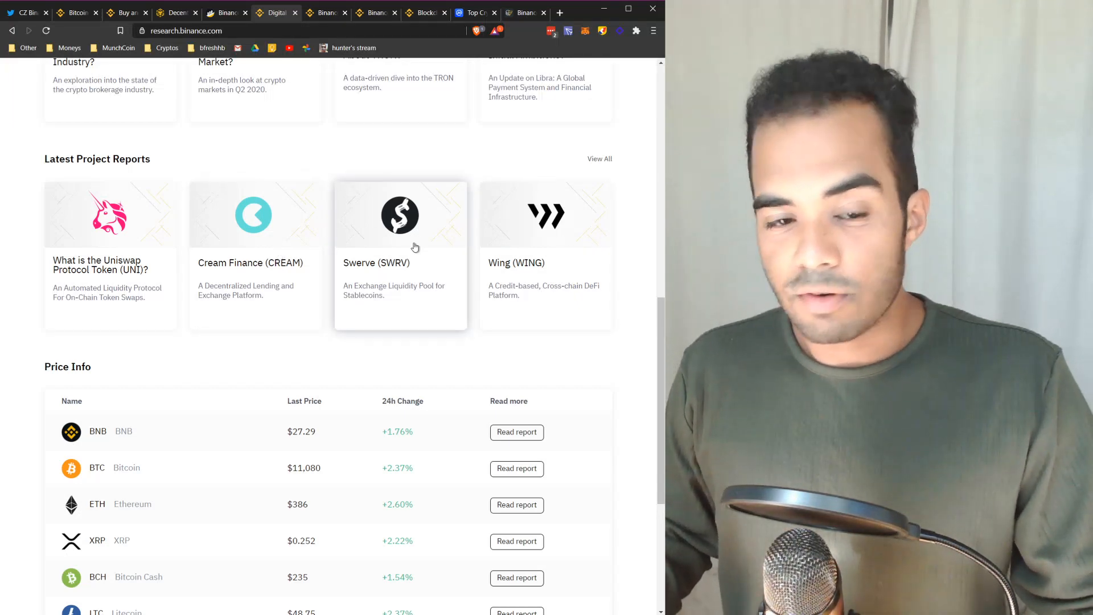
scroll("up", 3)
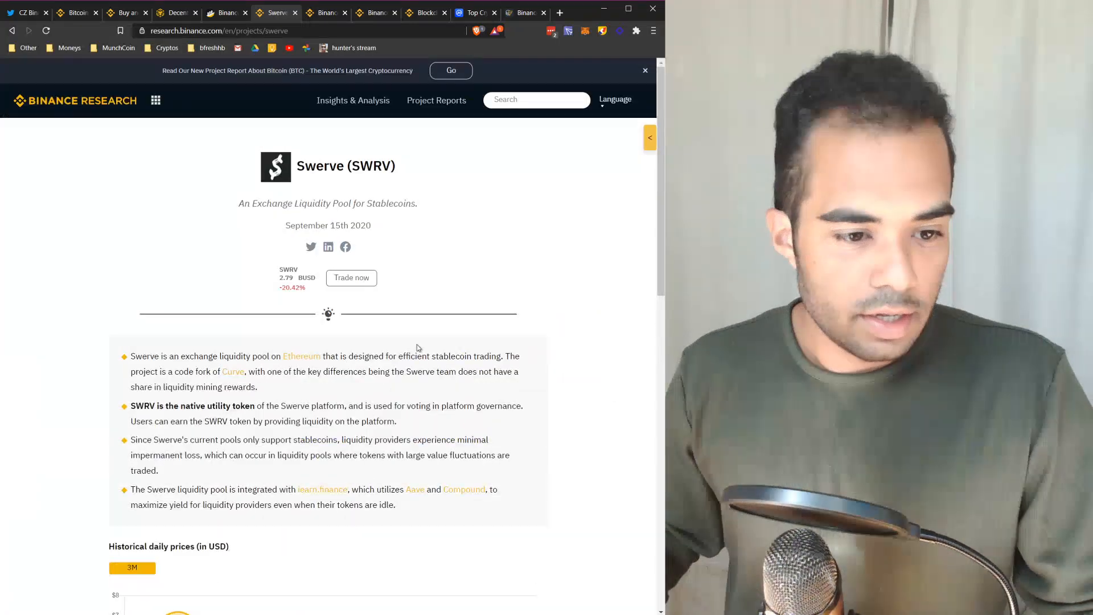
scroll("down", 3)
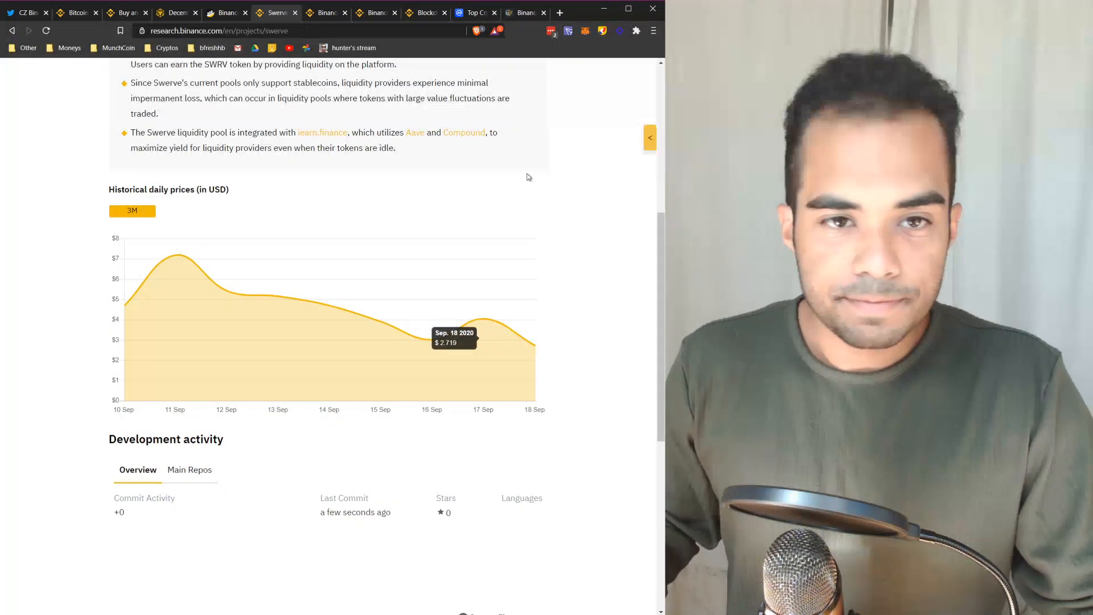
scroll("up", 3)
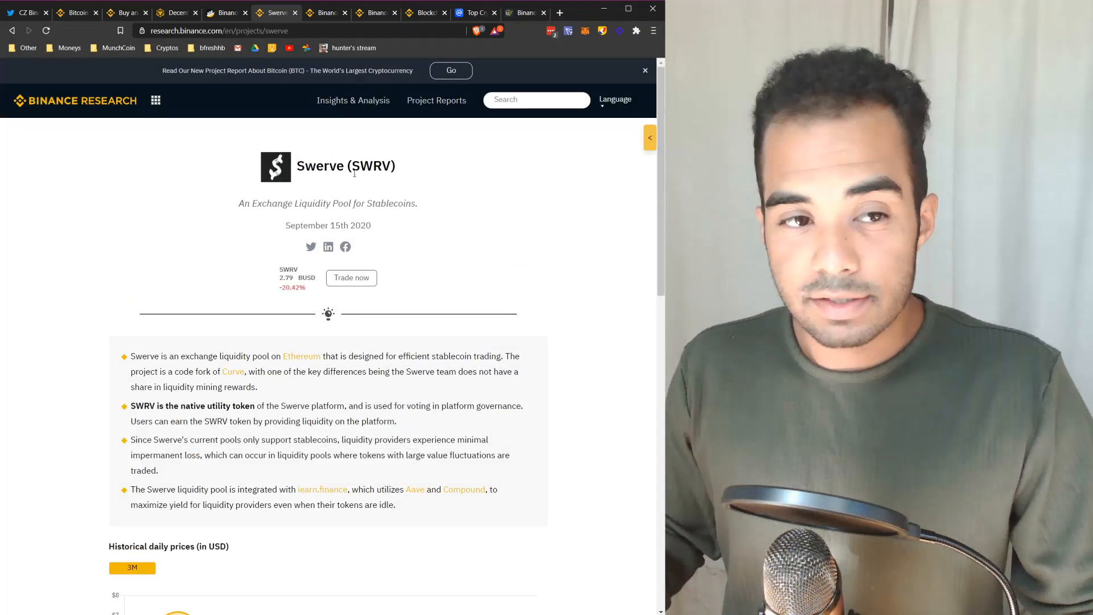
mouse_move(408, 254)
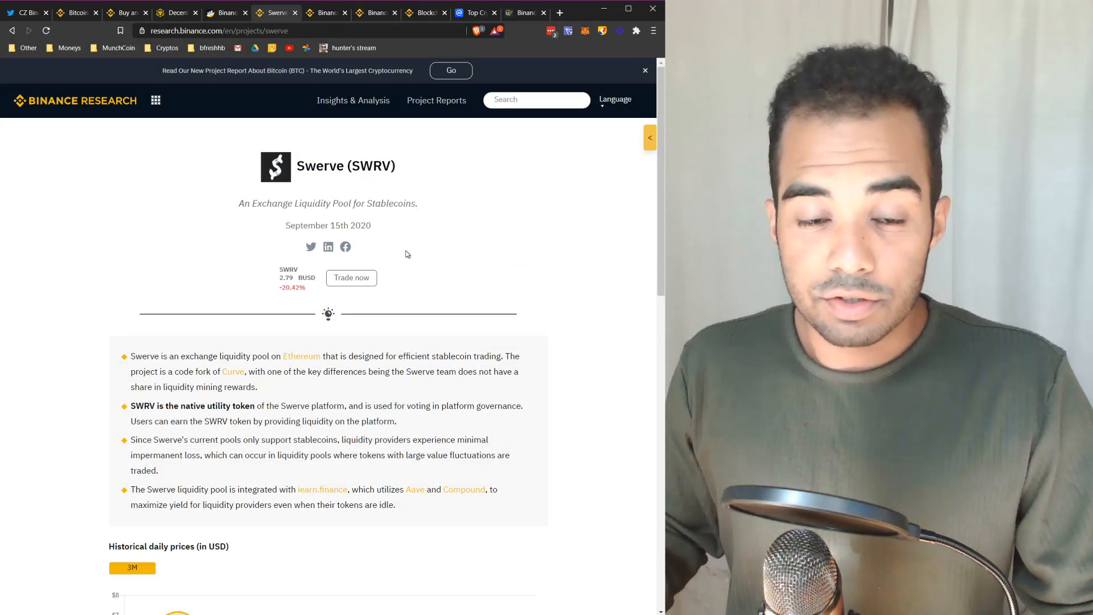
mouse_move(374, 198)
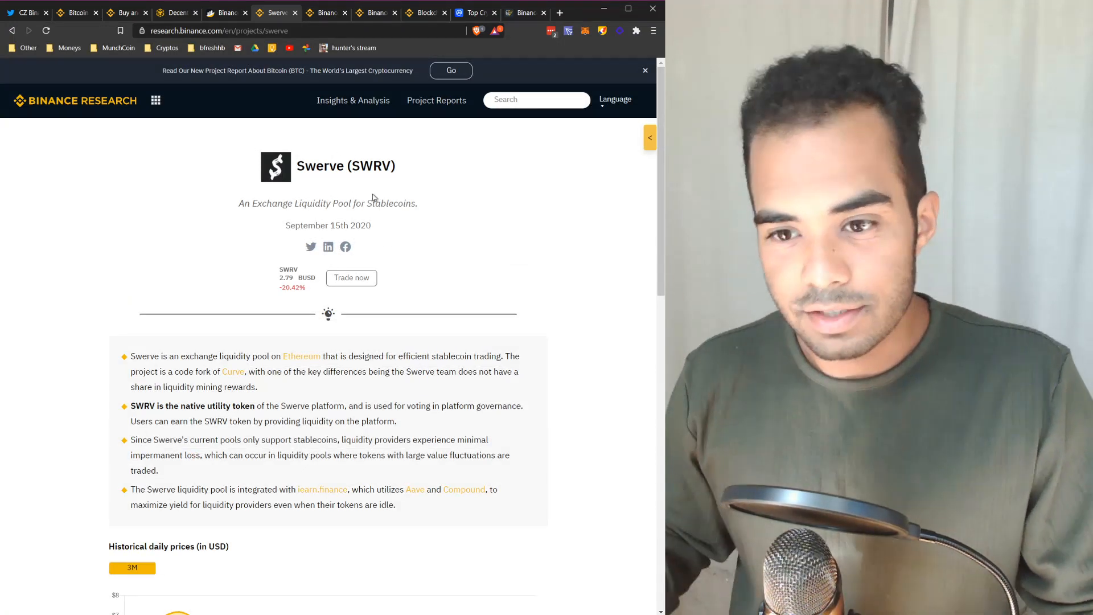
mouse_move(306, 151)
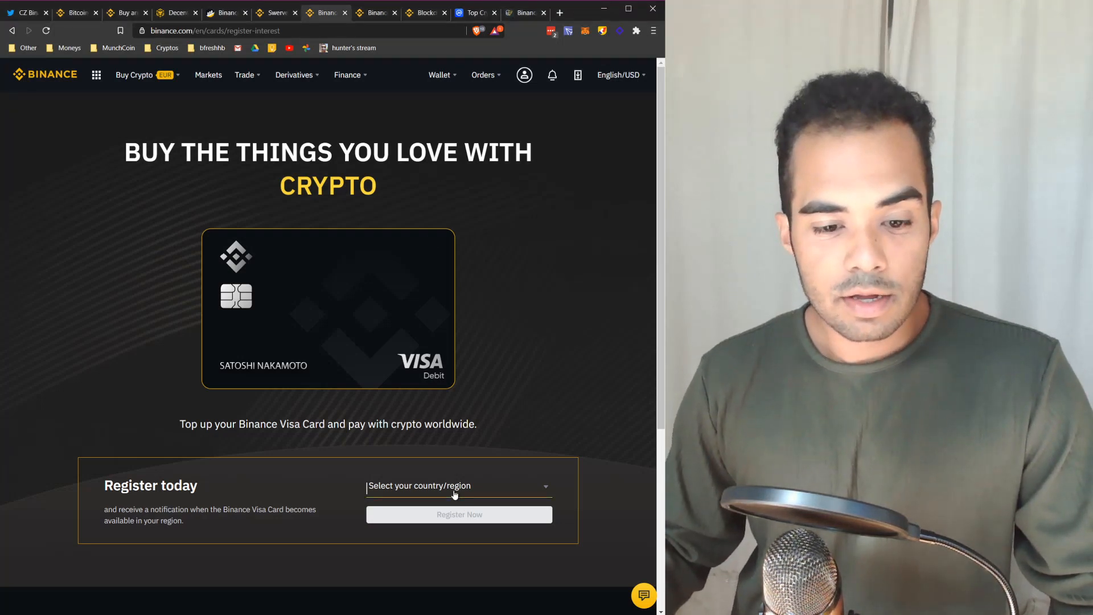
- Open the country/region dropdown on the Binance Visa Card register-interest page
left_click(458, 487)
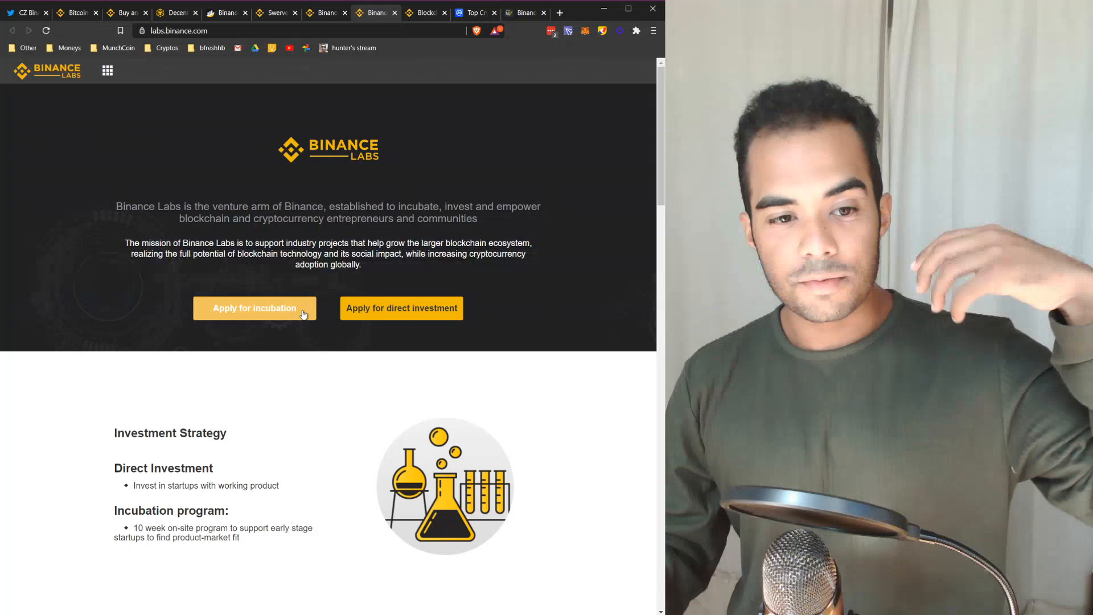
mouse_move(312, 500)
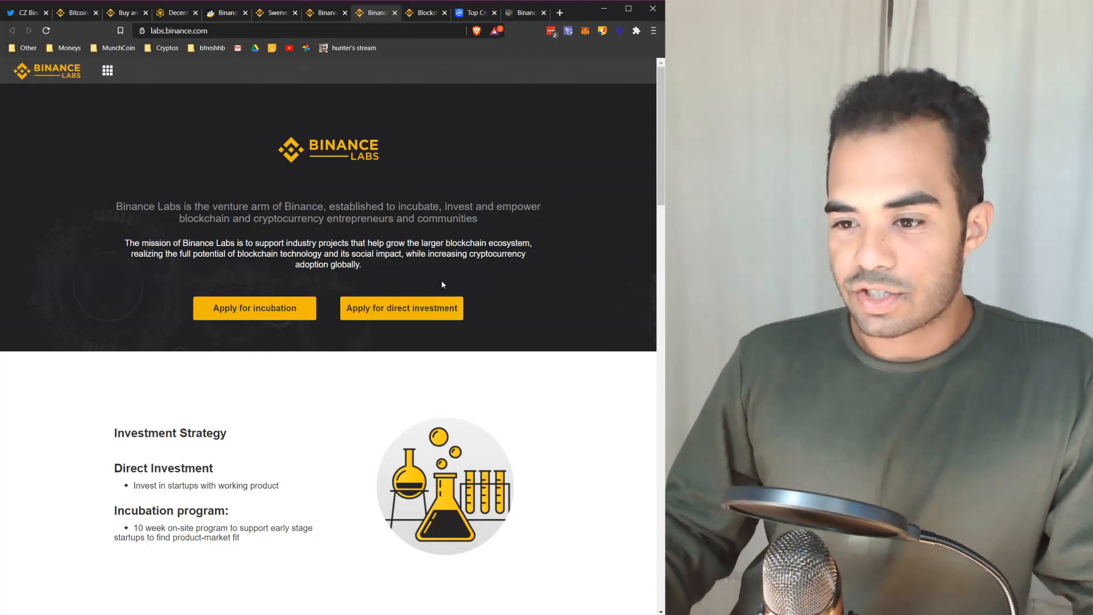
- Look over the Binance Labs Our Team profiles, then switch to the Binance Charity site
scroll("down", 3)
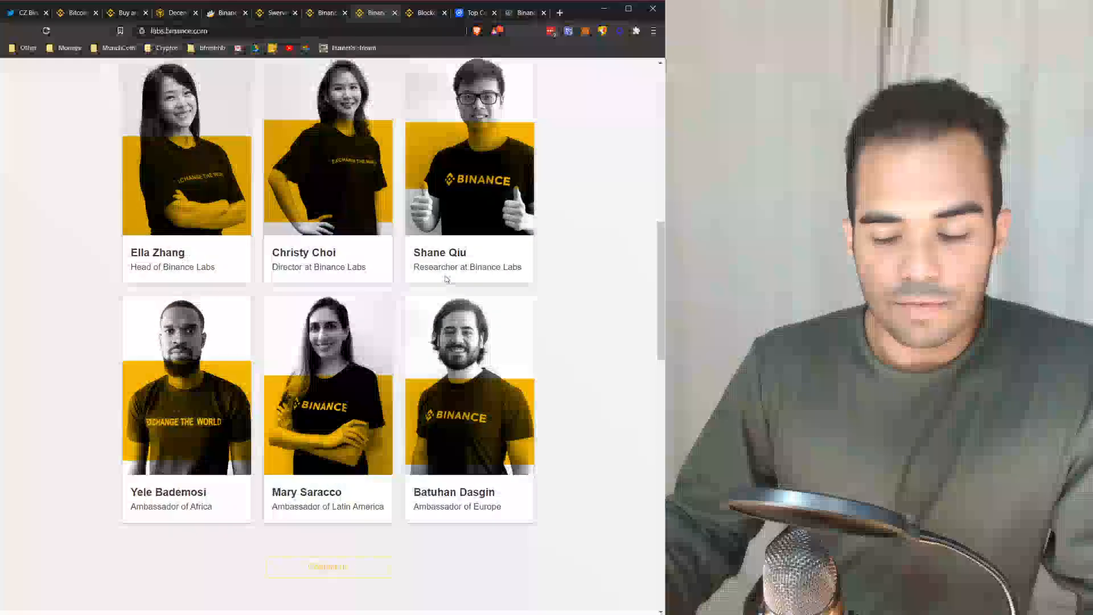
scroll("down", 3)
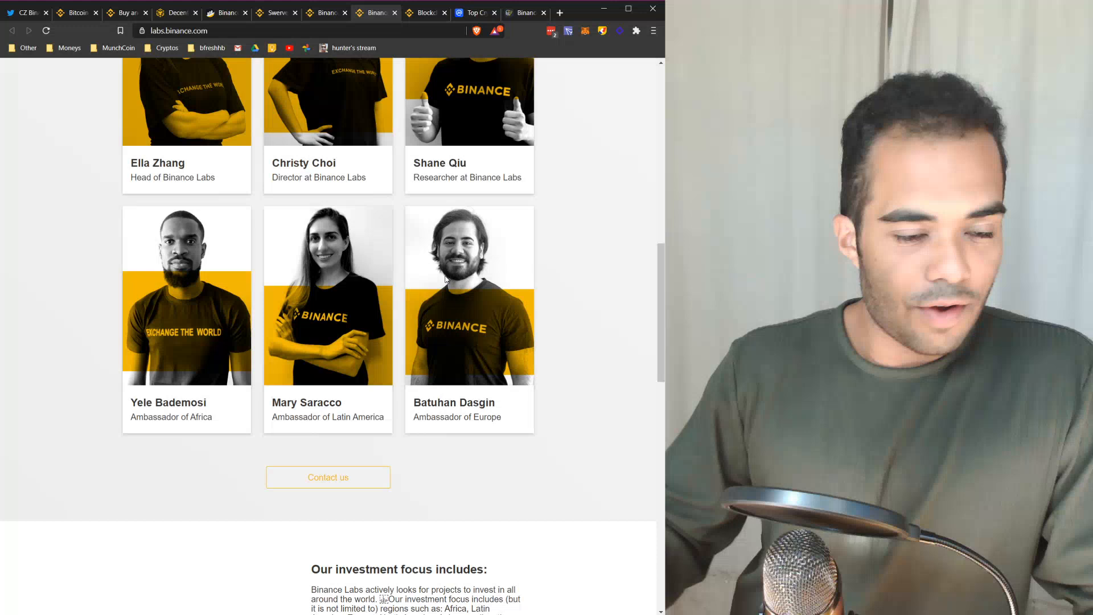
mouse_move(159, 433)
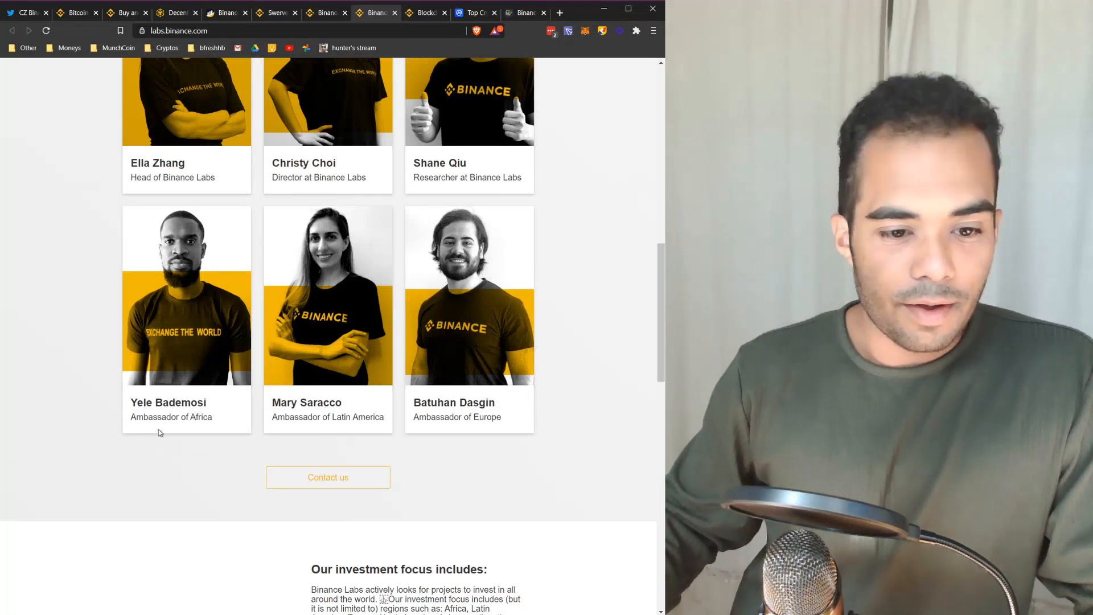
mouse_move(414, 489)
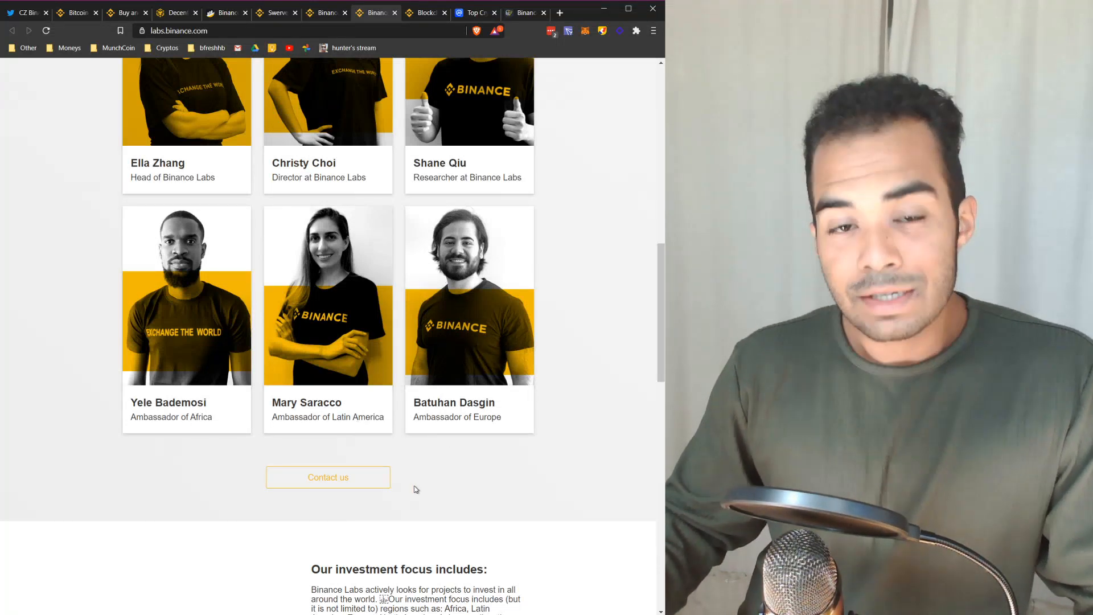
scroll("up", 3)
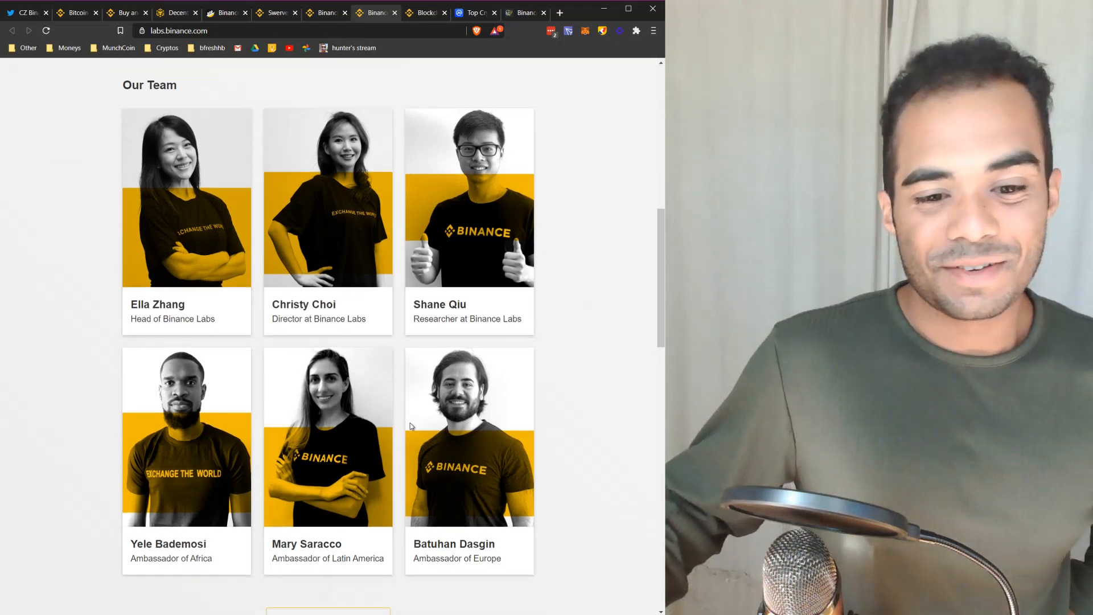
scroll("up", 3)
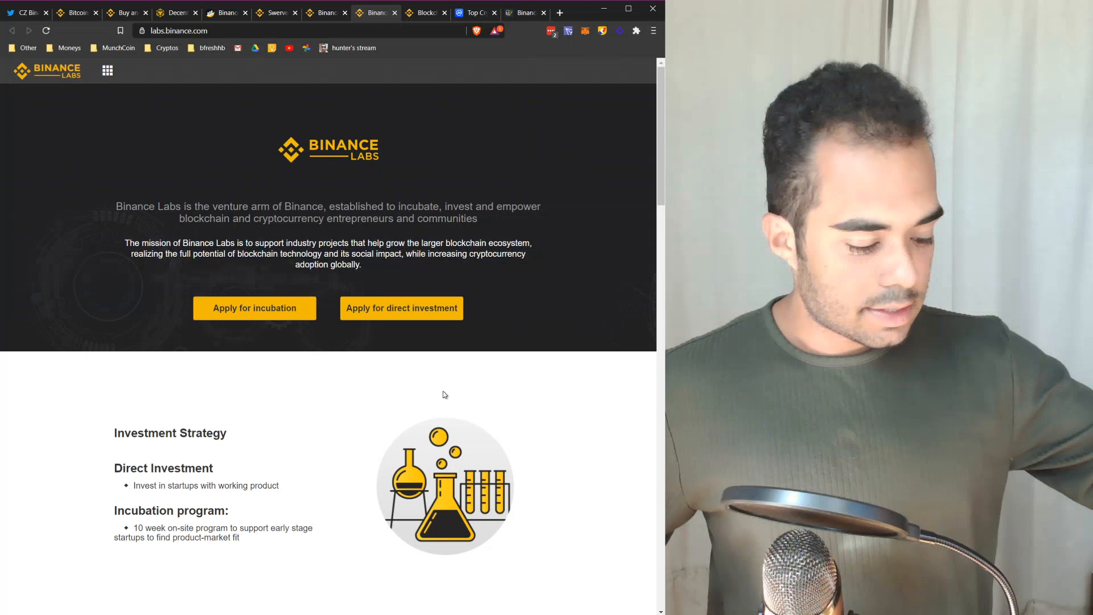
mouse_move(354, 288)
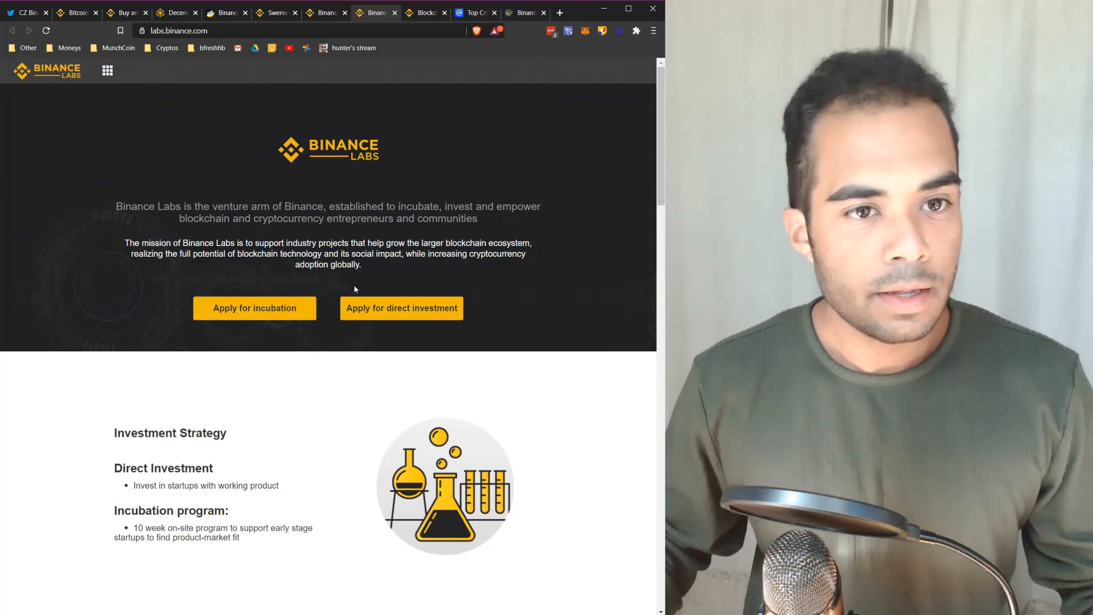
left_click(424, 13)
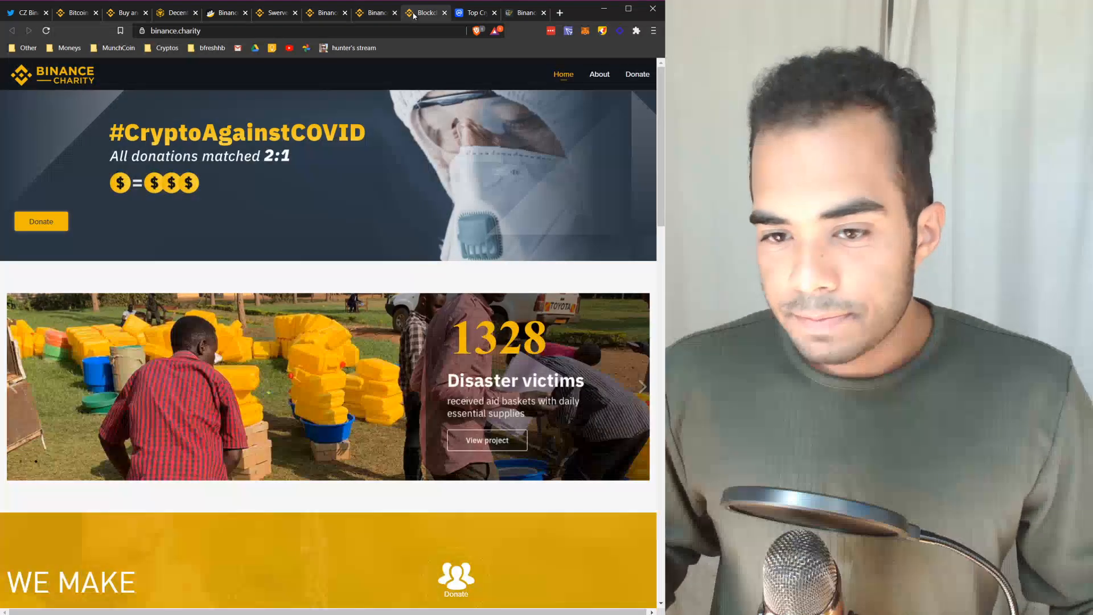
left_click(375, 13)
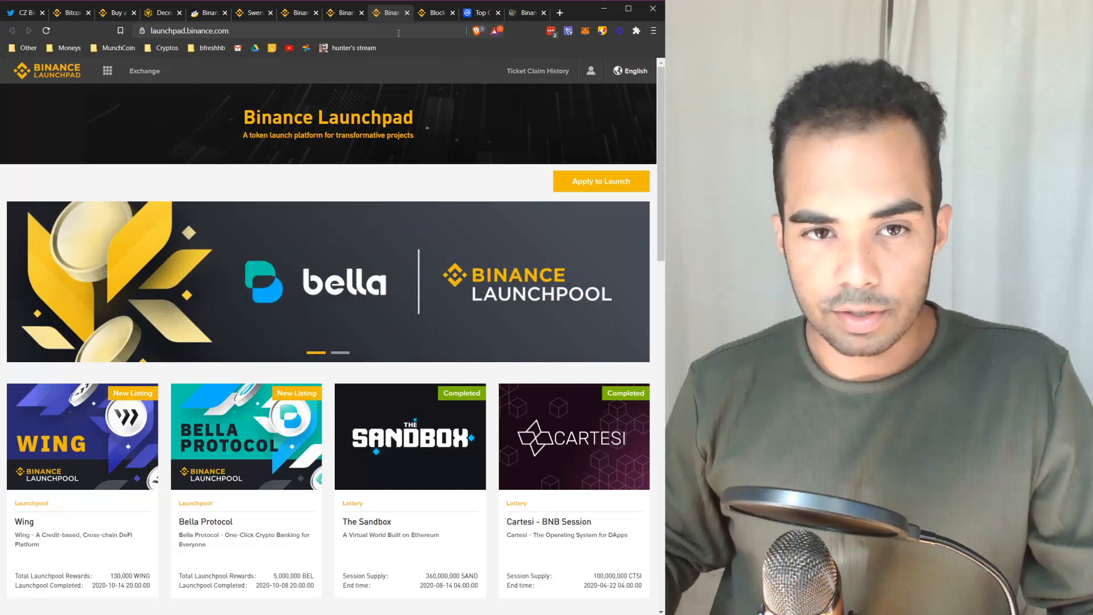
left_click(436, 13)
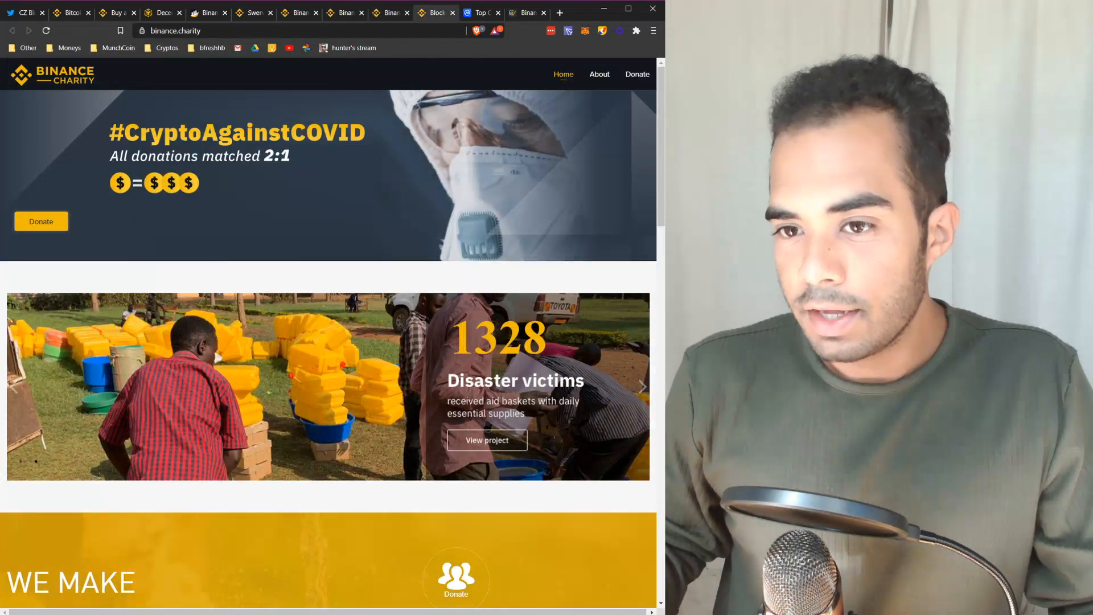
left_click(642, 386)
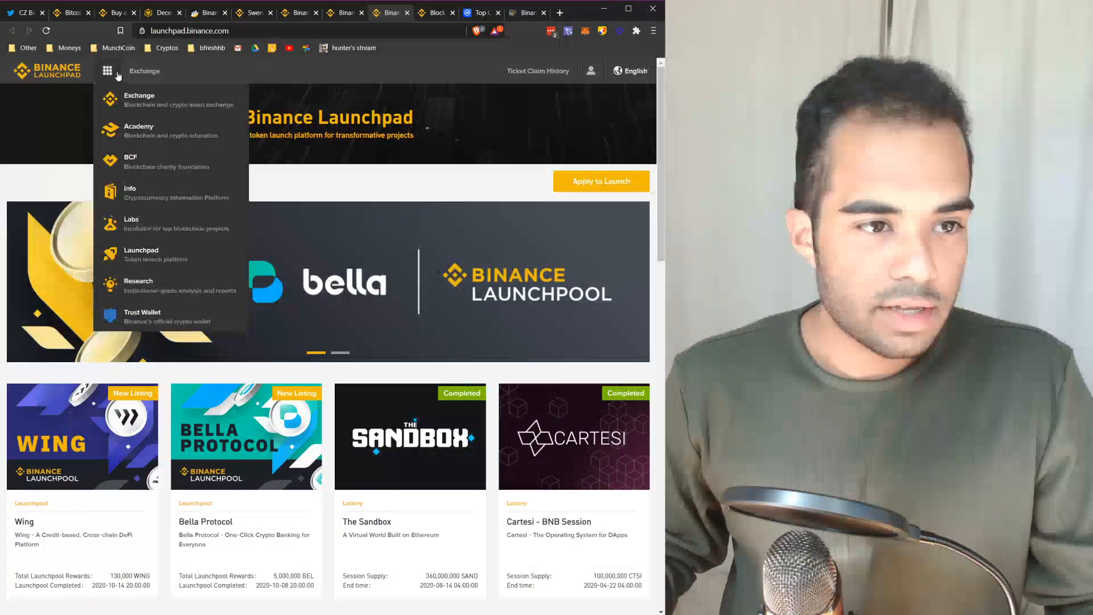
mouse_move(184, 262)
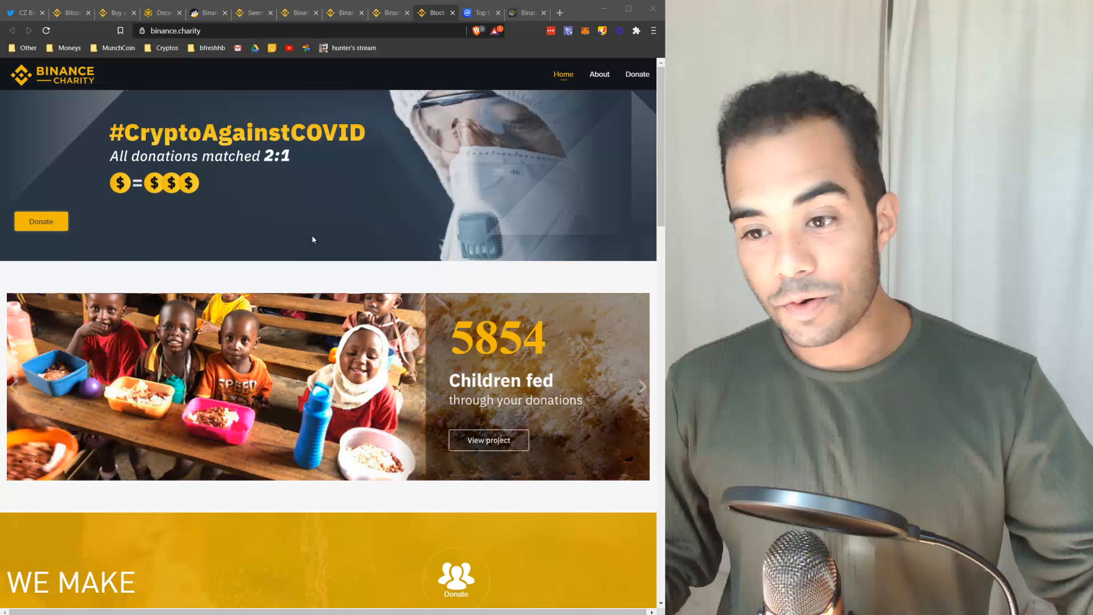
- Browse Binance Charity's donation projects and partners, then switch to CoinMarketCap's exchanges ranking
scroll("down", 3)
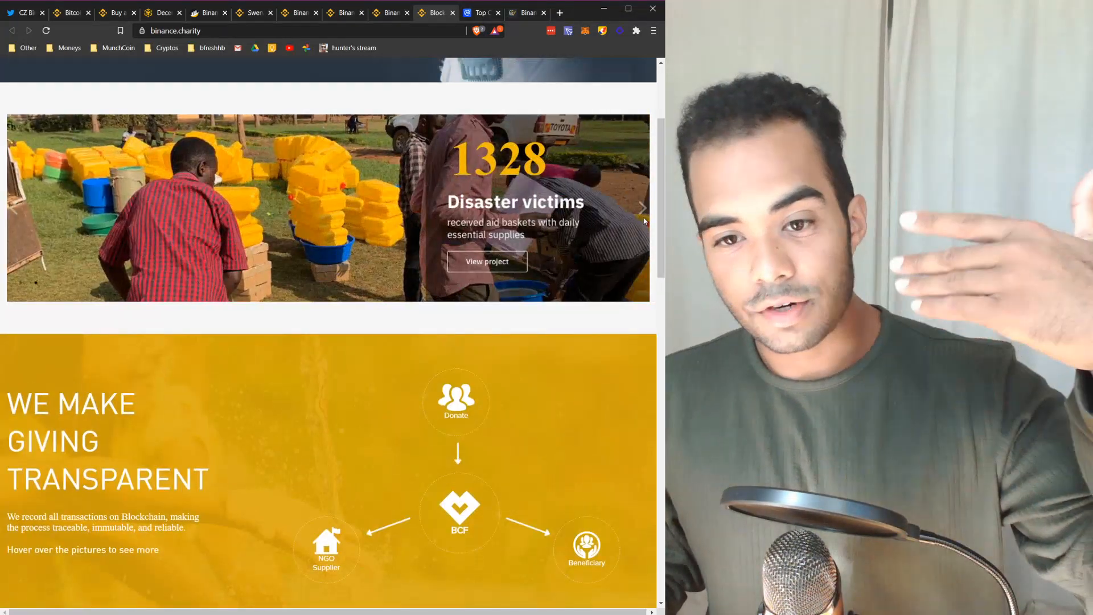
scroll("down", 3)
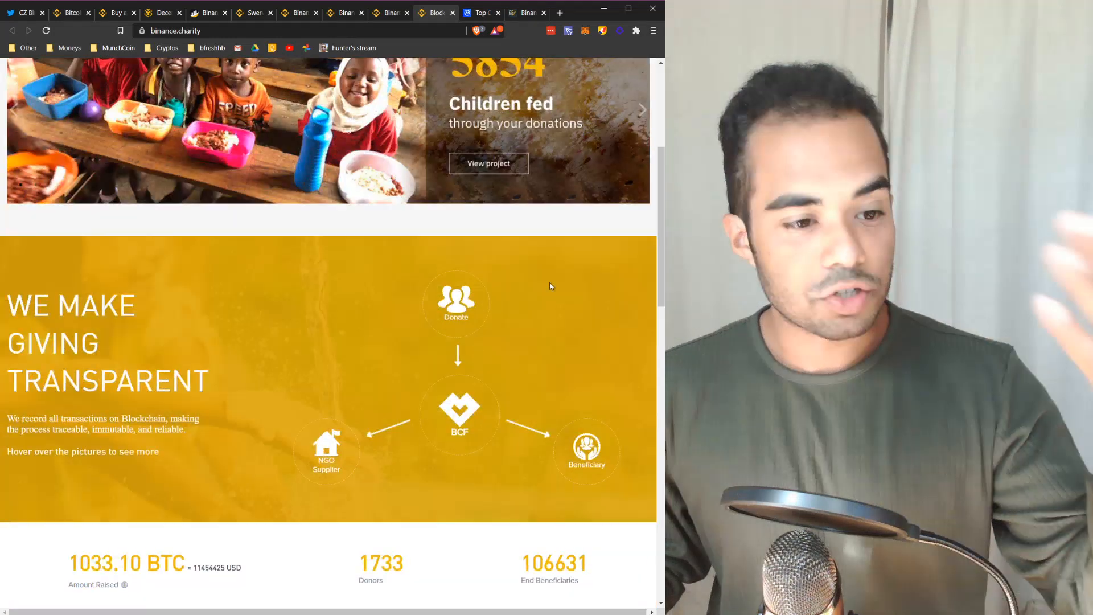
scroll("down", 3)
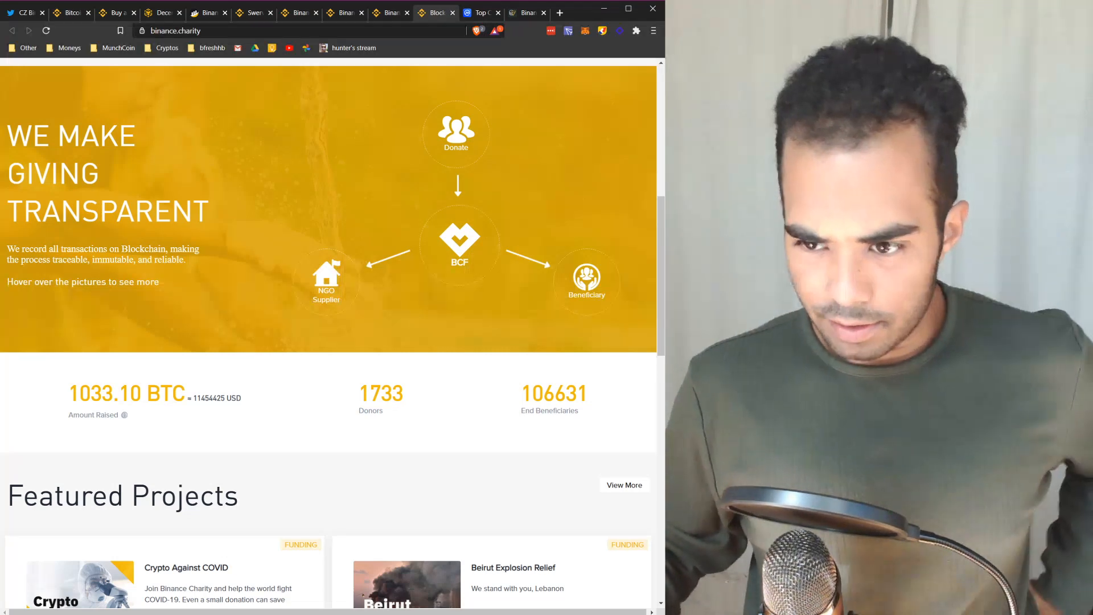
scroll("down", 3)
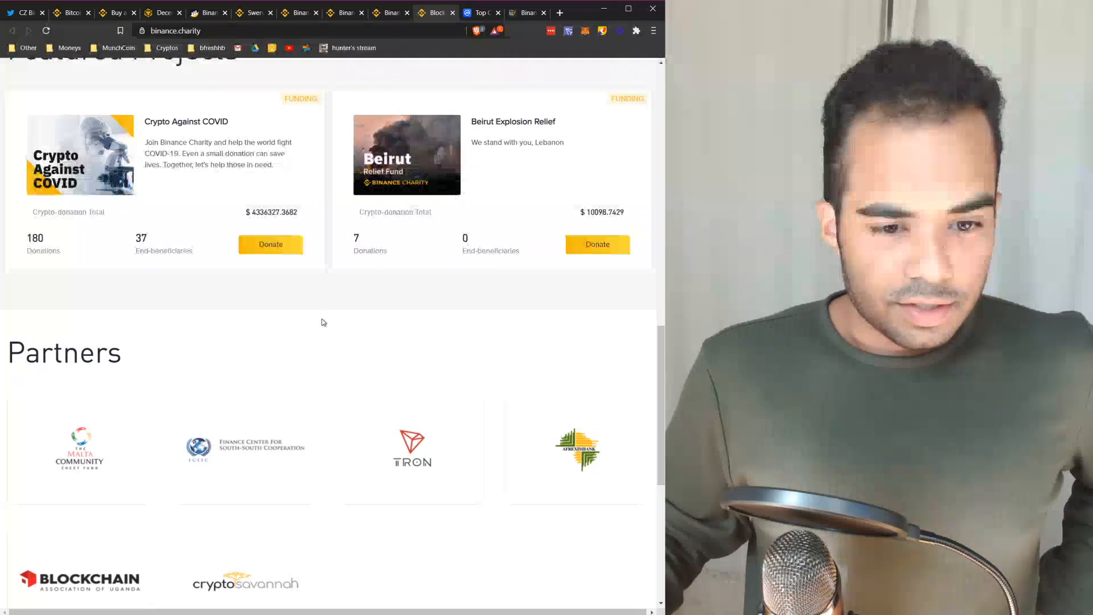
scroll("up", 3)
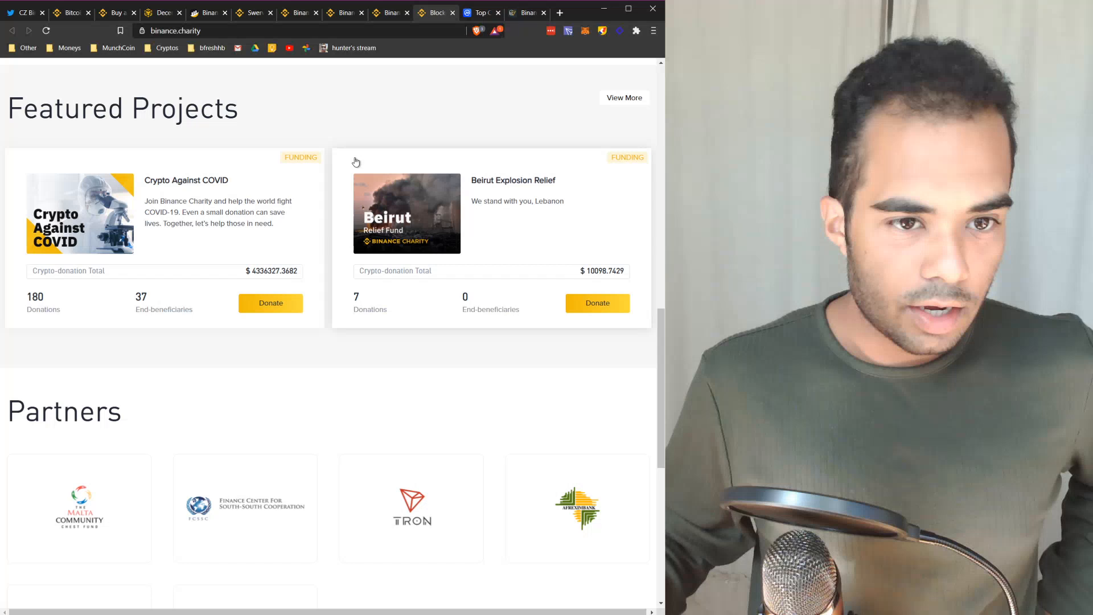
scroll("down", 3)
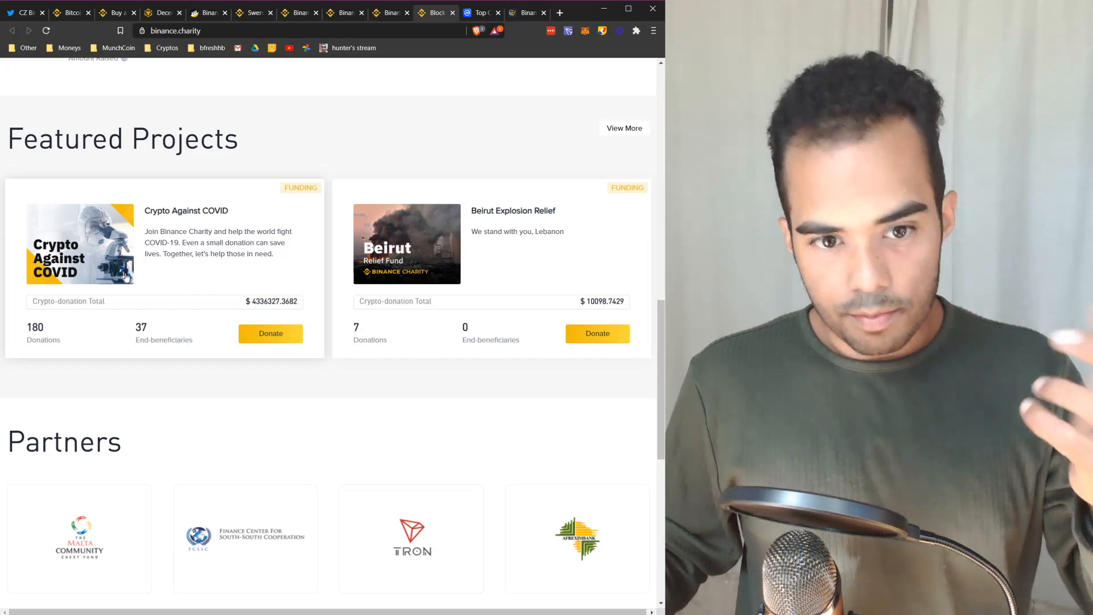
mouse_move(419, 237)
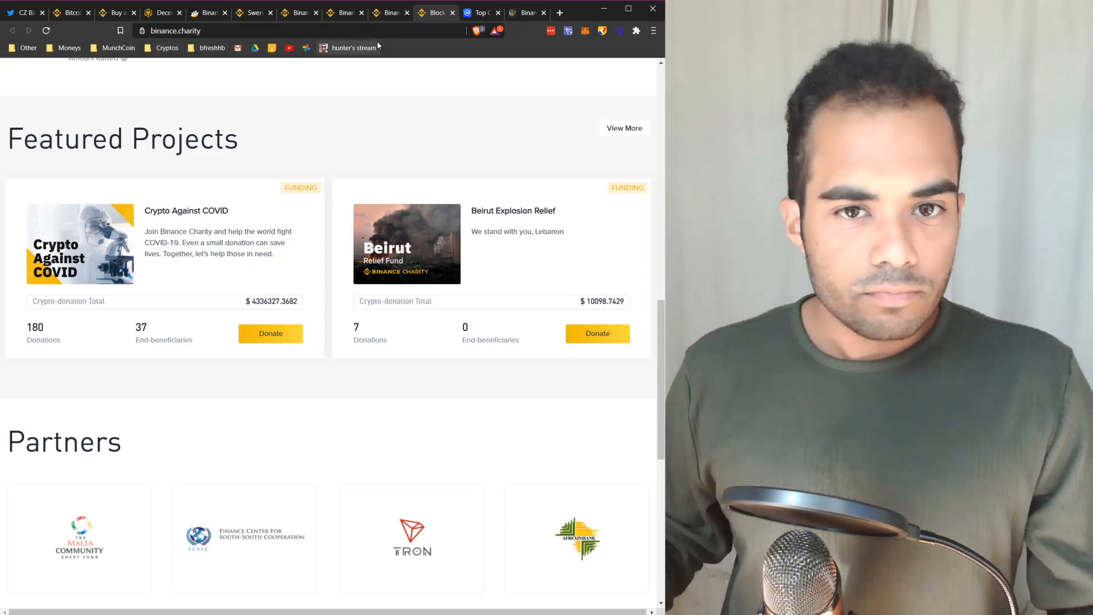
left_click(477, 12)
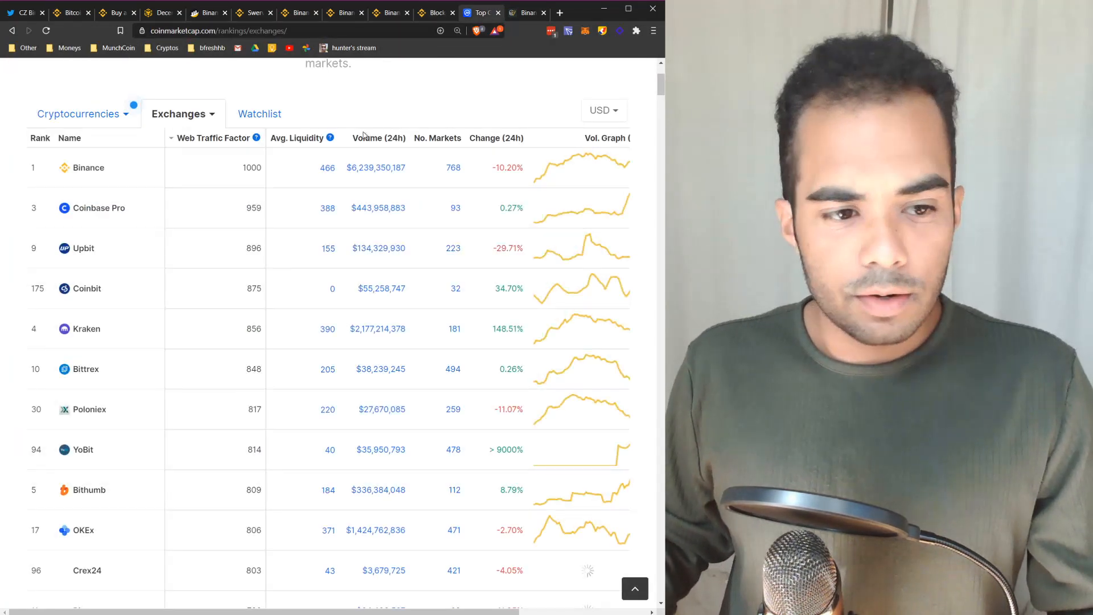
- Open the Top 100 Cryptocurrencies by Market Capitalization table from the Exchanges page
scroll("up", 3)
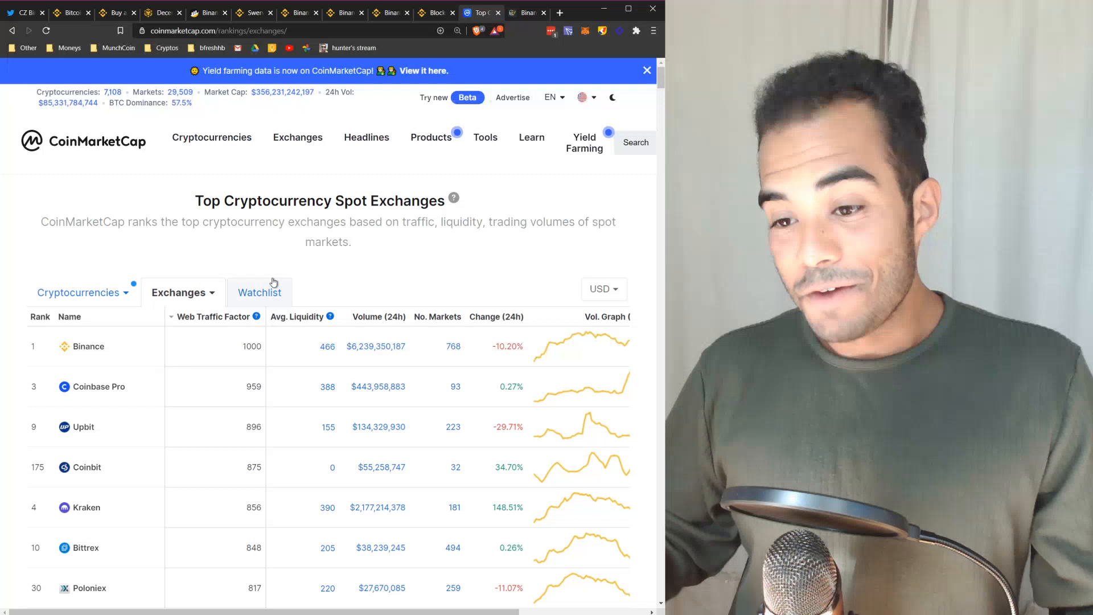
mouse_move(220, 243)
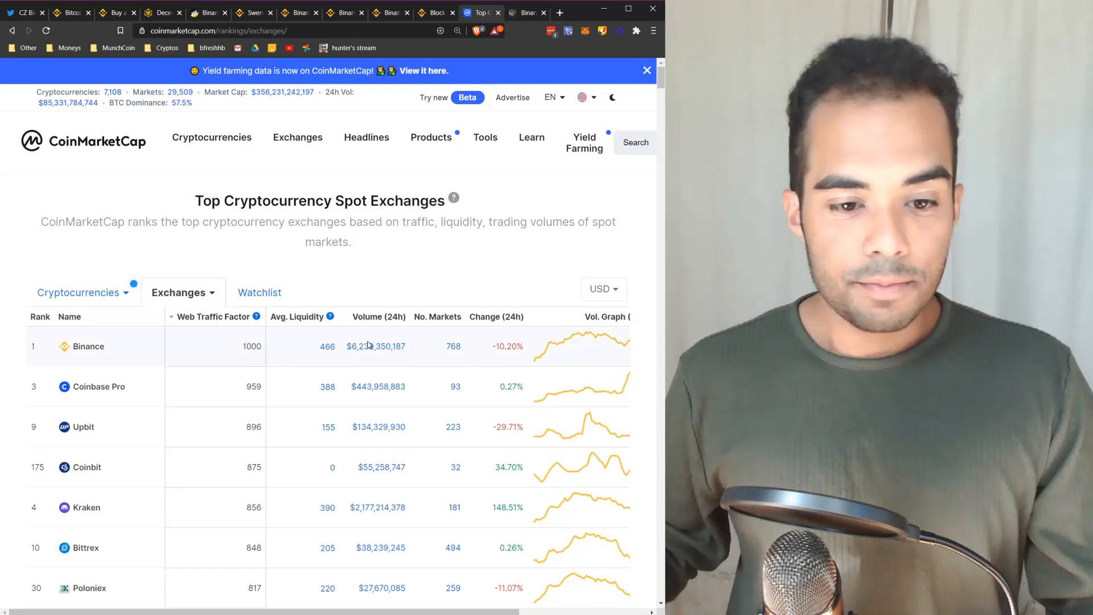
mouse_move(378, 325)
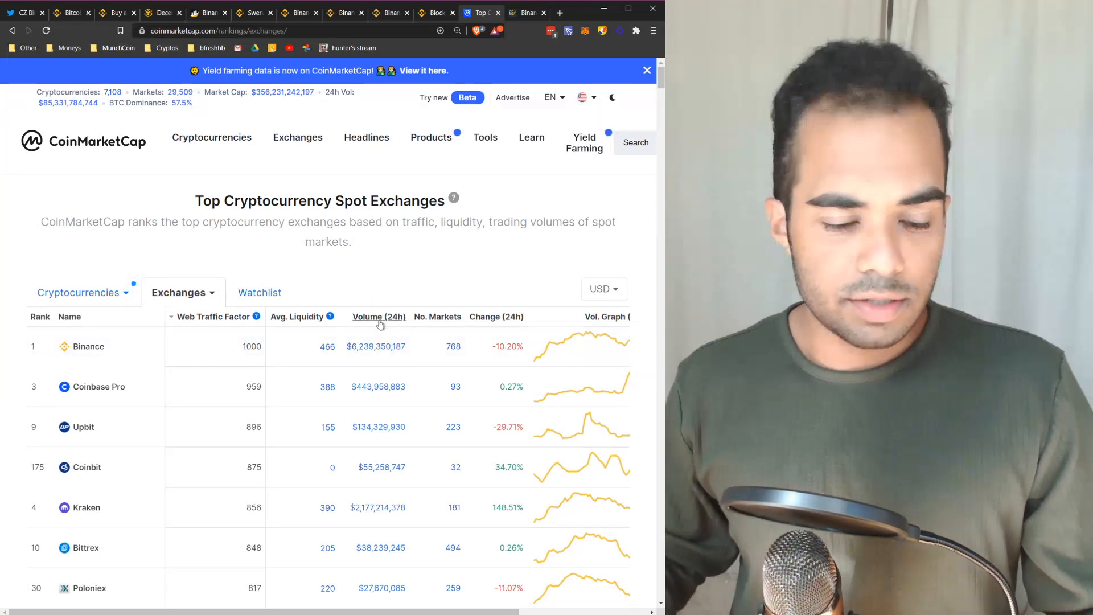
left_click(84, 140)
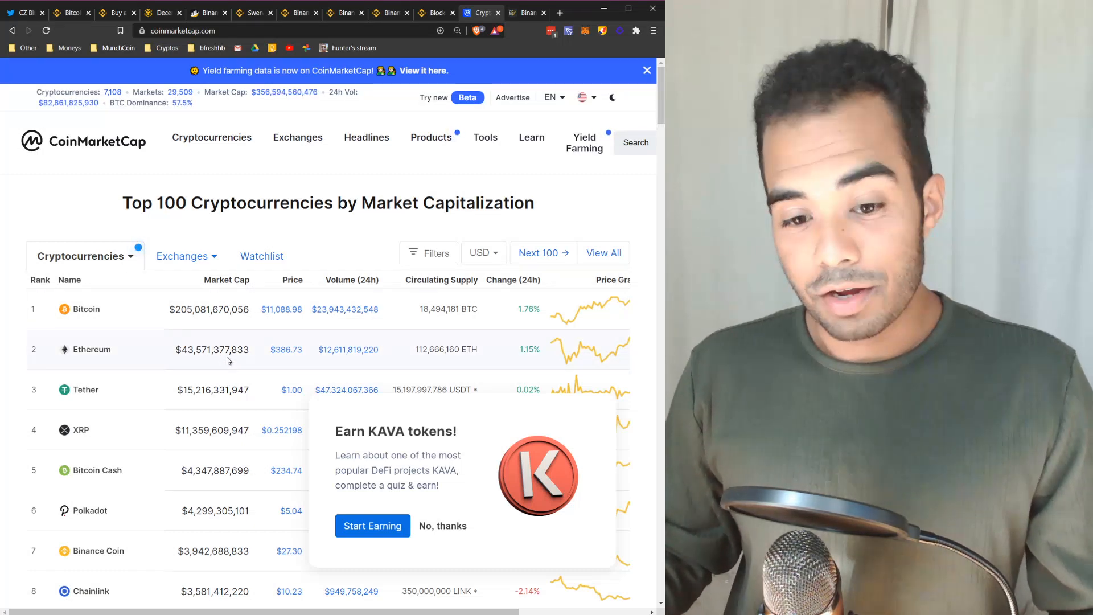
scroll("down", 3)
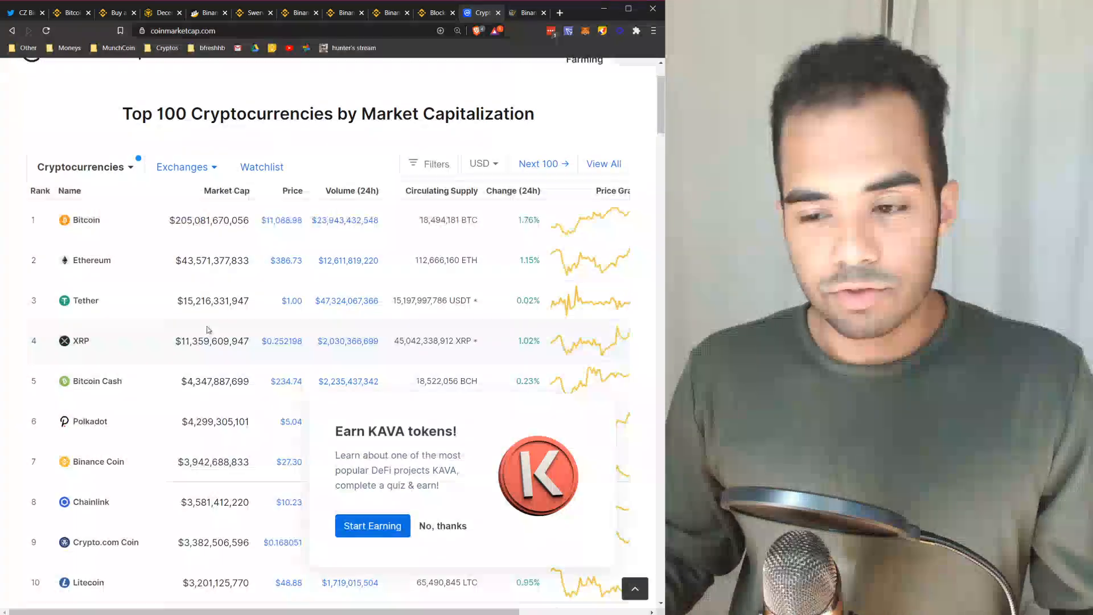
scroll("down", 3)
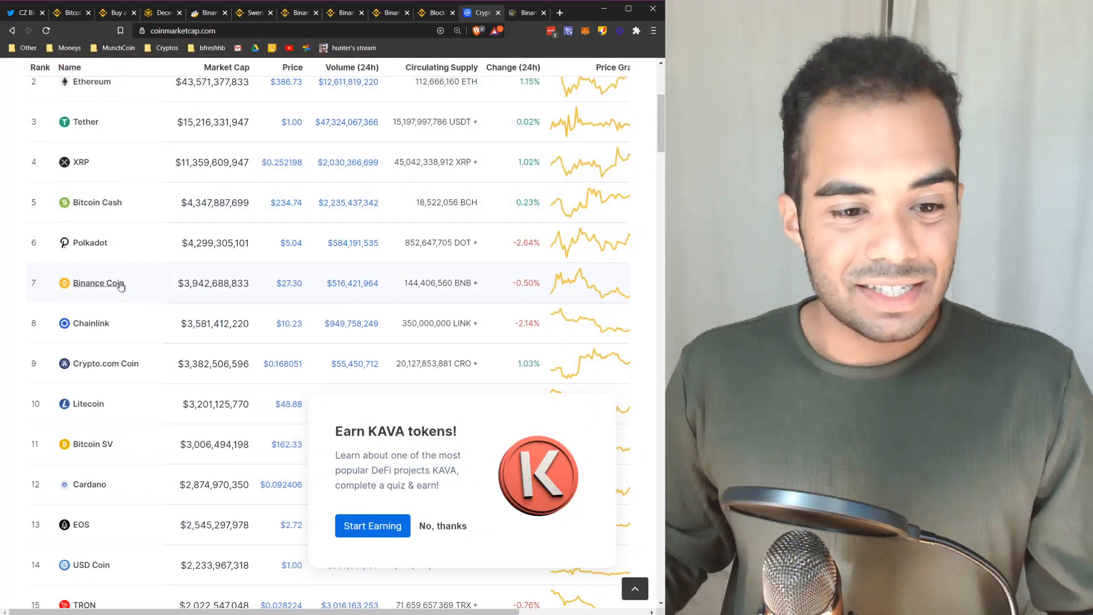
scroll("up", 3)
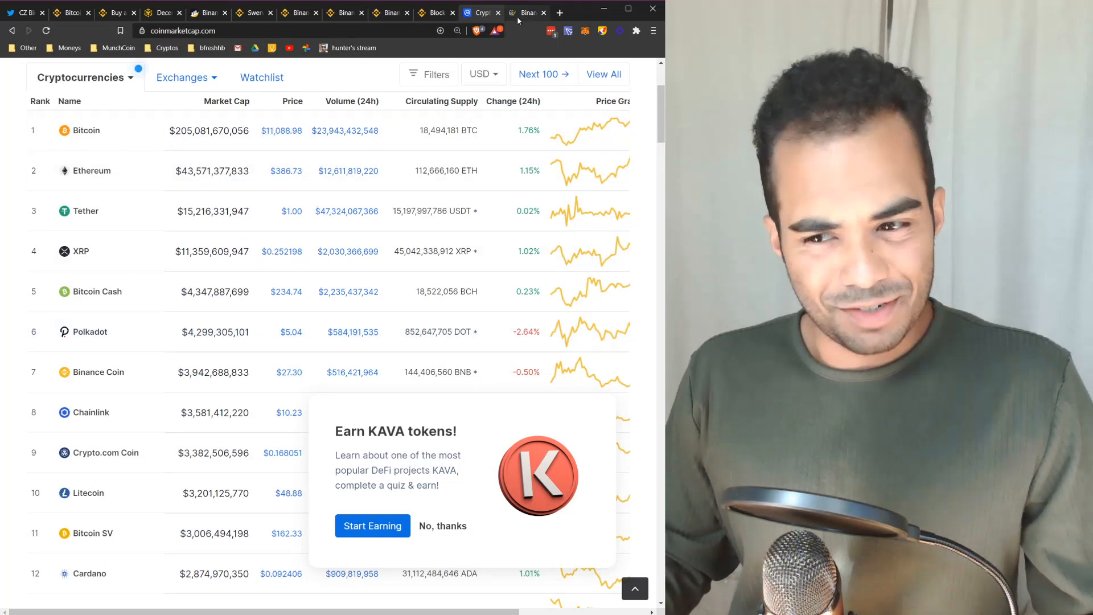
left_click(528, 12)
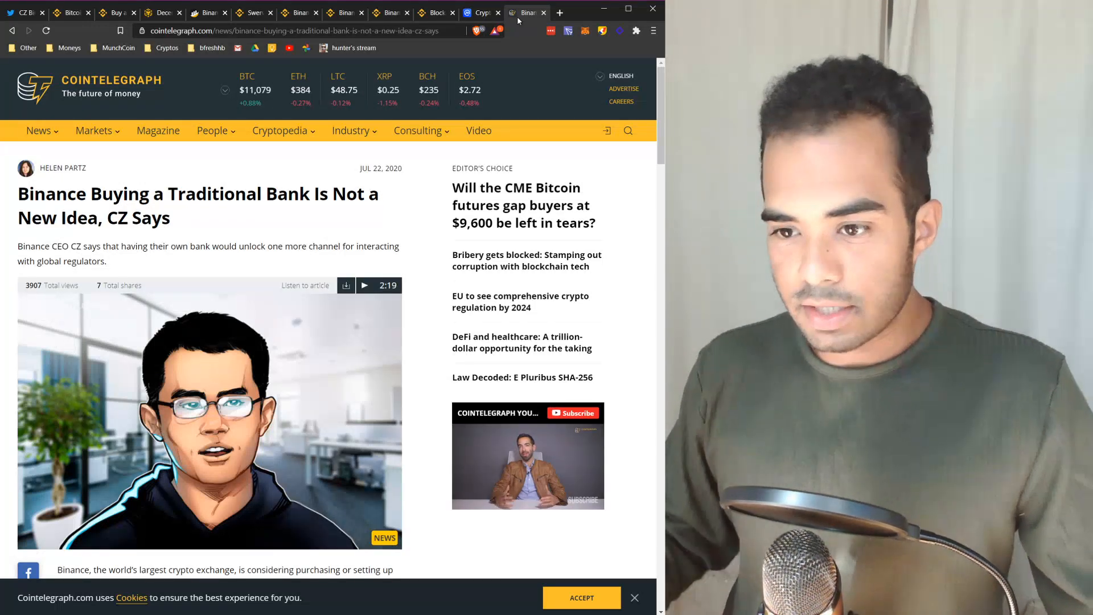
left_click(480, 13)
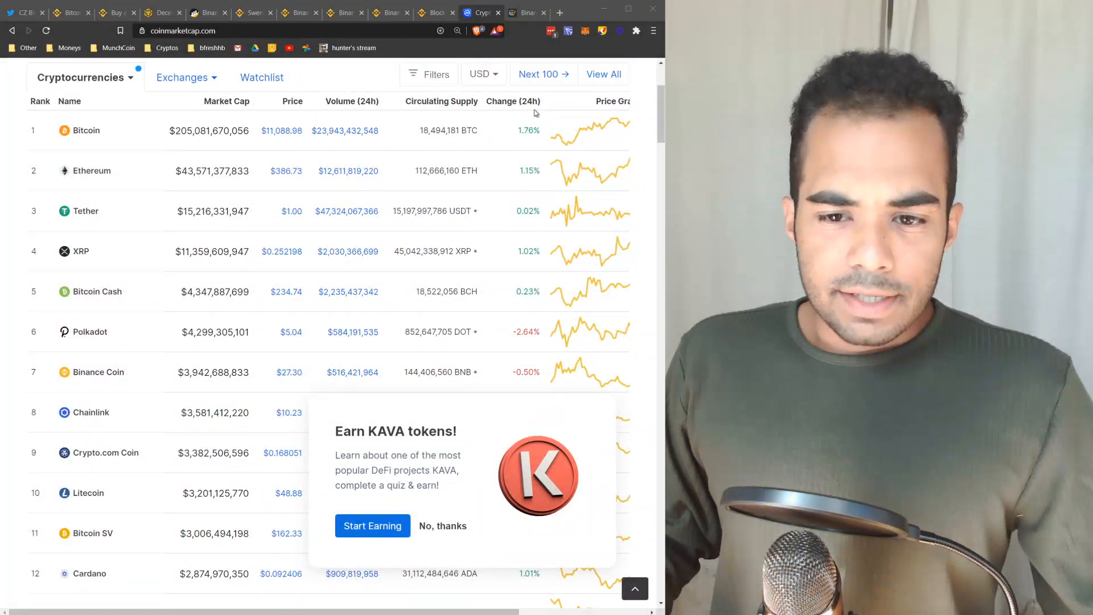
scroll("up", 3)
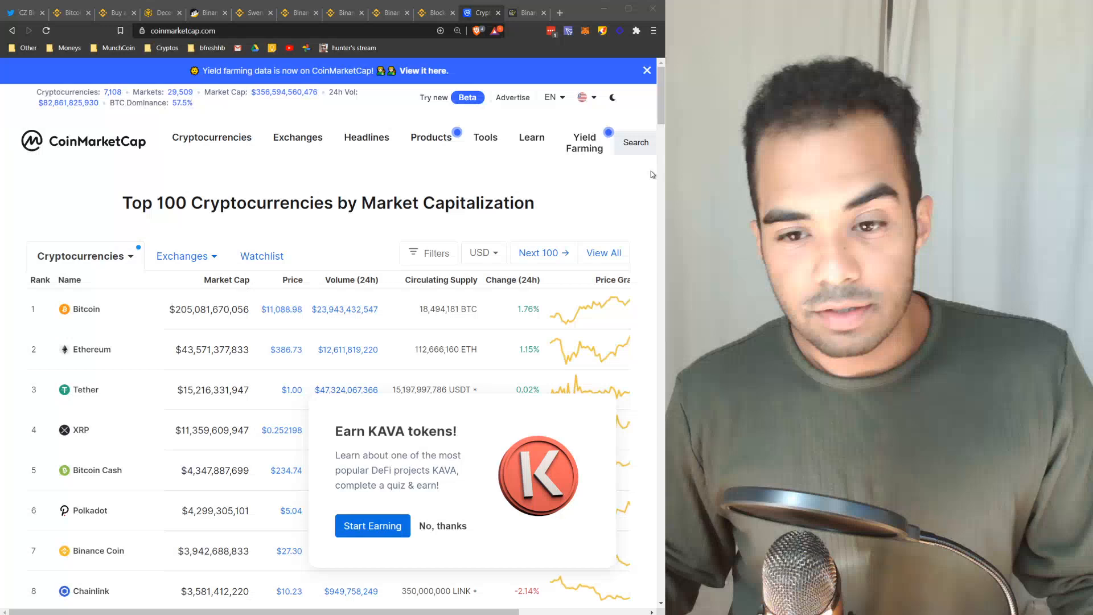
mouse_move(473, 71)
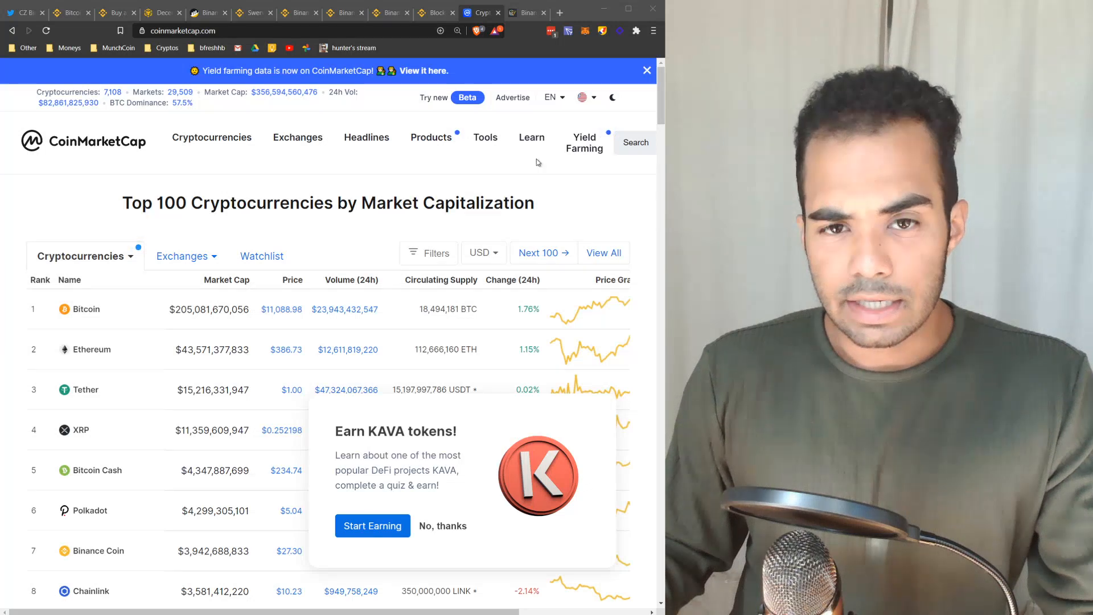
mouse_move(18, 91)
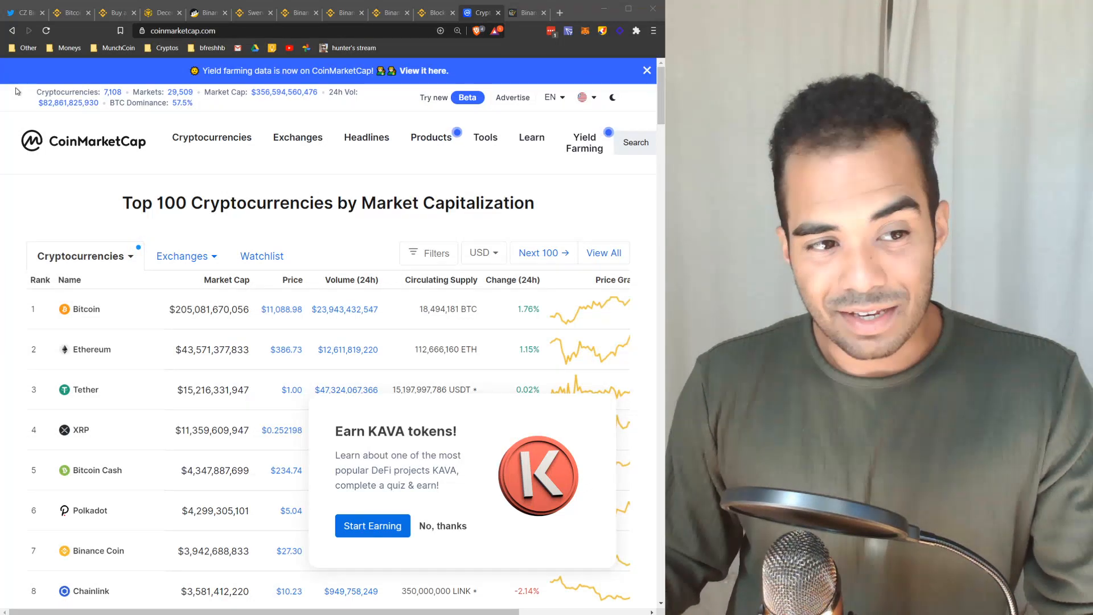